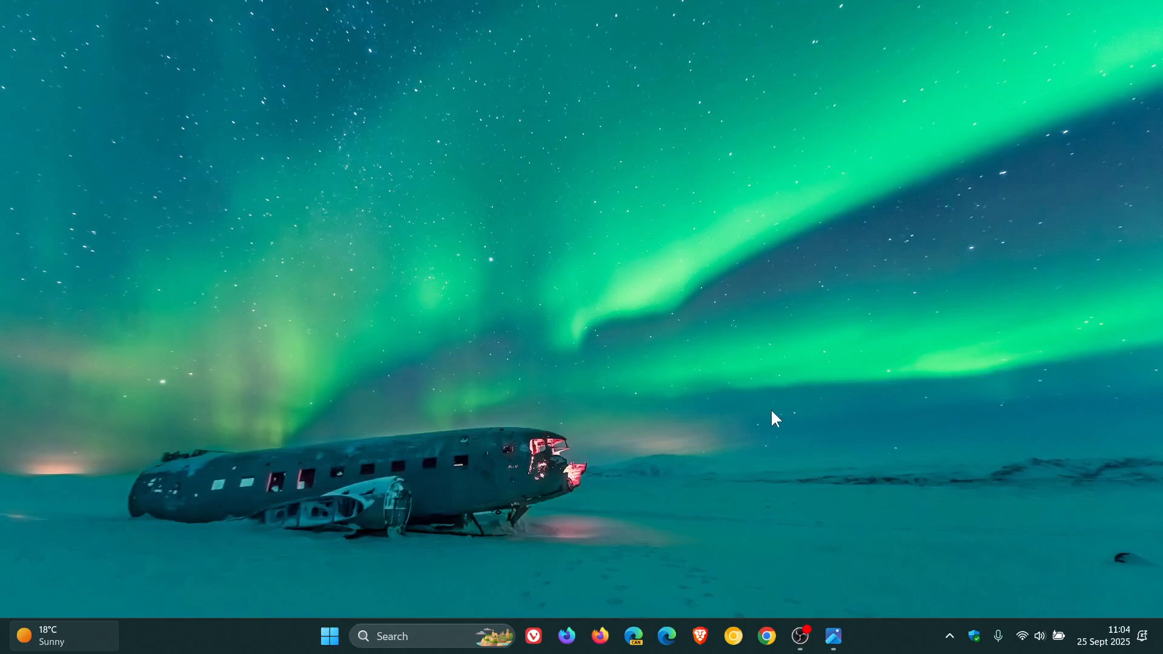
{"action": "mouse_move", "coordinate": [901, 520]}
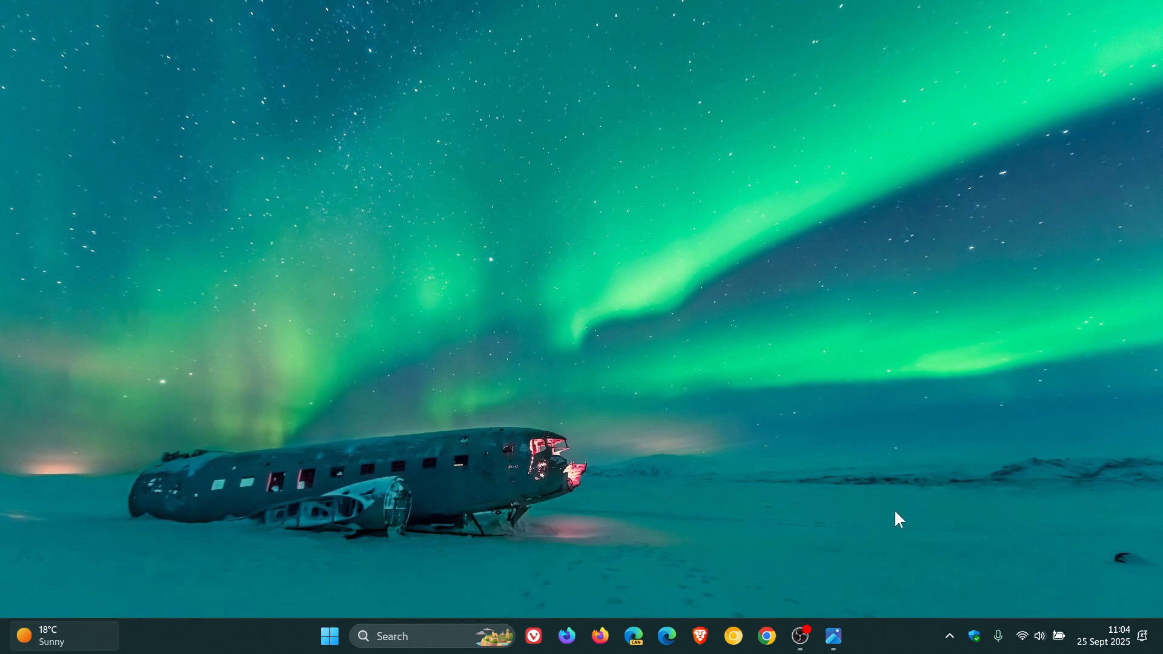
Show the calendar flyout with the Vancouver and Sydney world clocks from the taskbar clock.
{"action": "left_click", "coordinate": [1102, 636]}
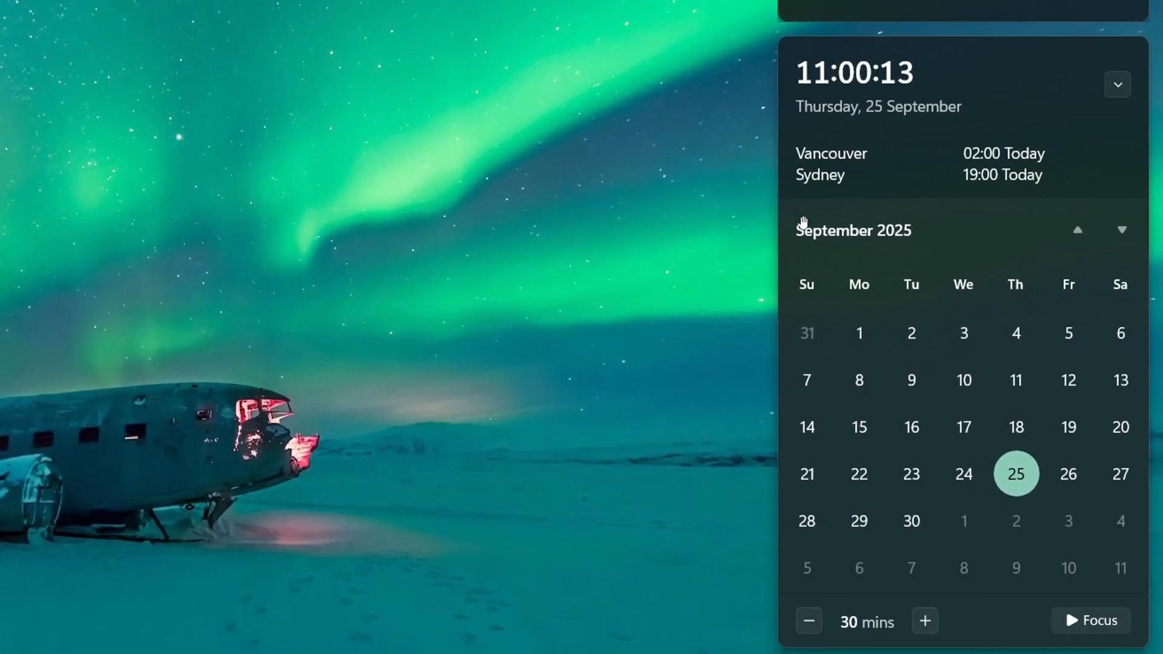
{"action": "mouse_move", "coordinate": [837, 234]}
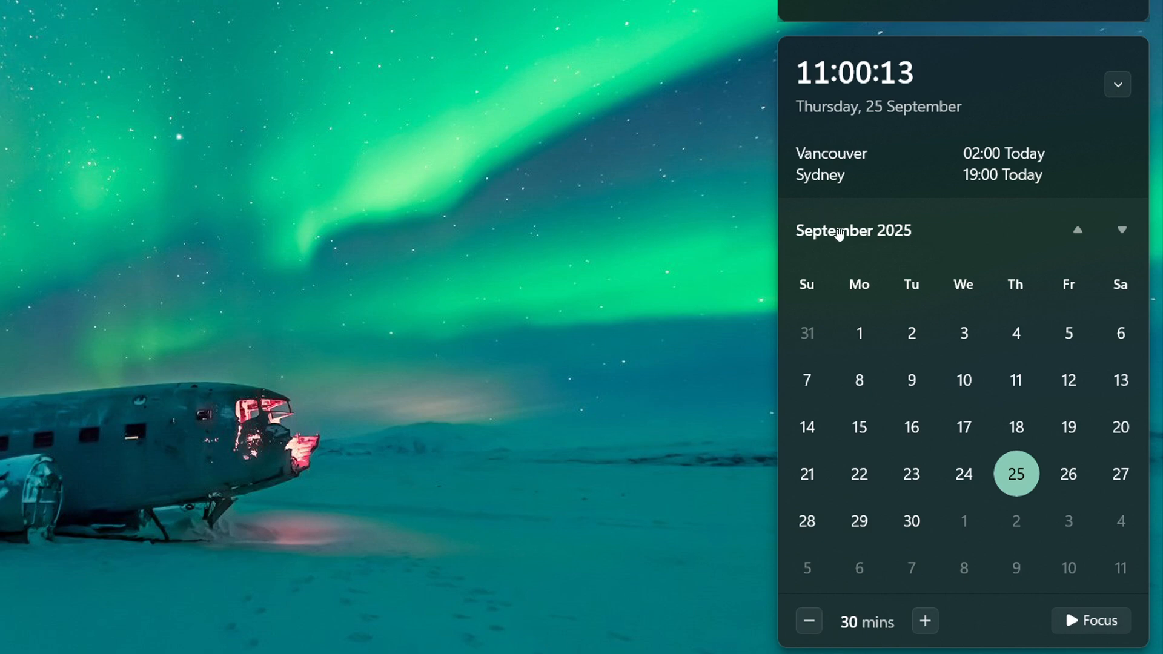
{"action": "mouse_move", "coordinate": [862, 111]}
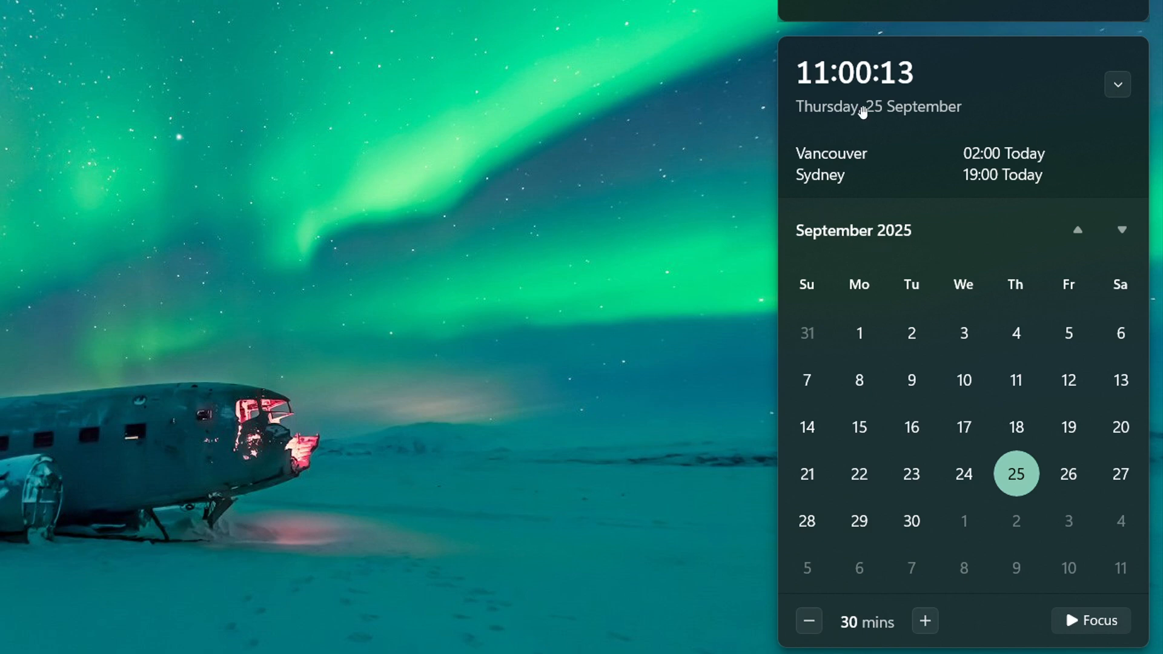
{"action": "mouse_move", "coordinate": [996, 221]}
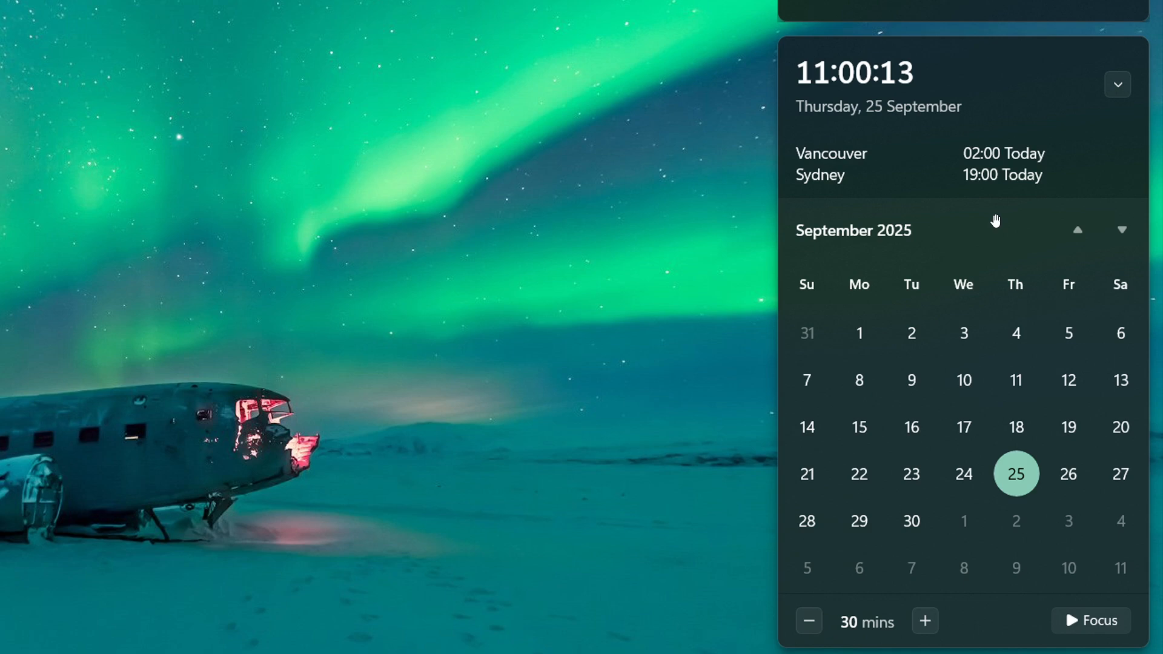
{"action": "mouse_move", "coordinate": [942, 225]}
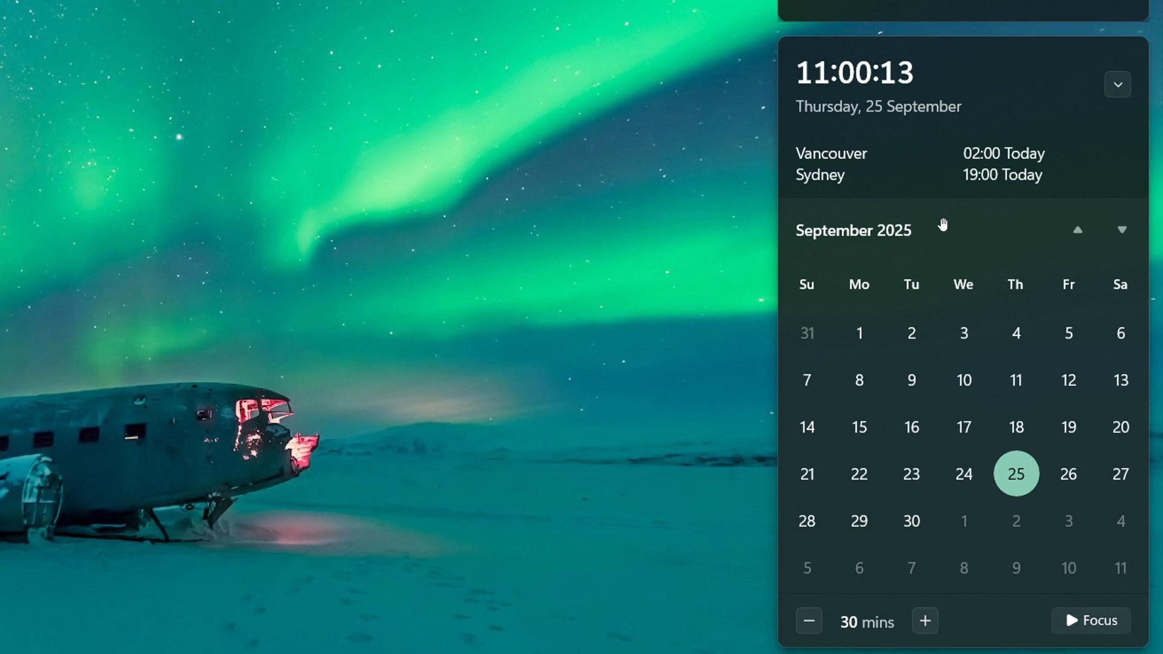
{"action": "mouse_move", "coordinate": [1073, 172]}
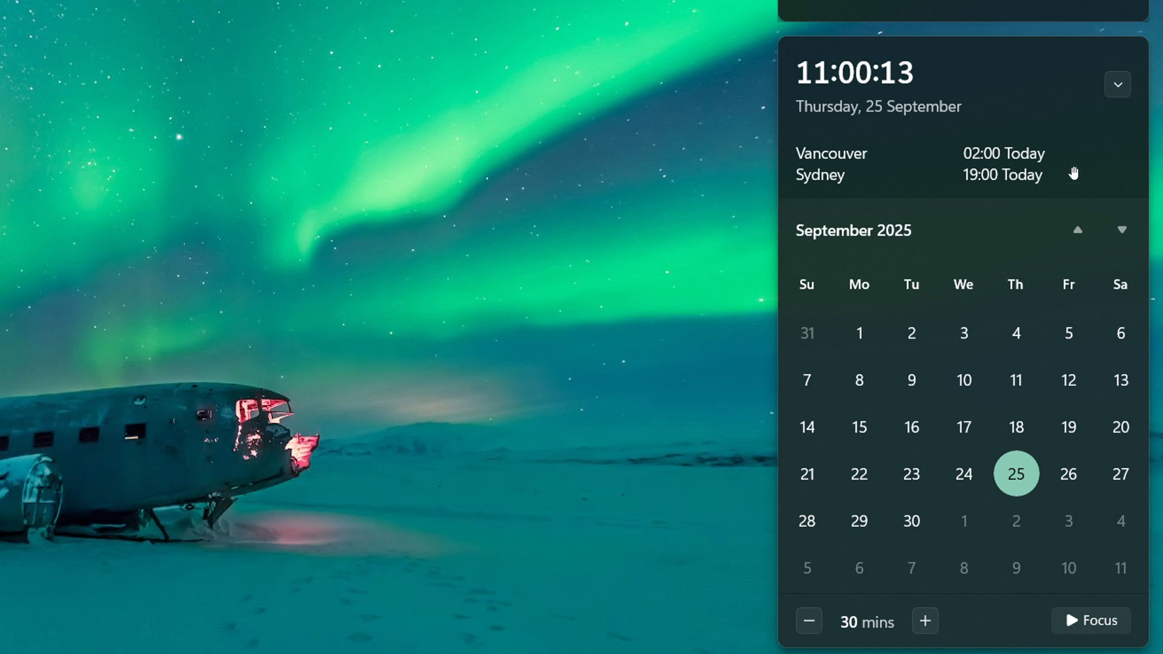
{"action": "mouse_move", "coordinate": [1002, 221]}
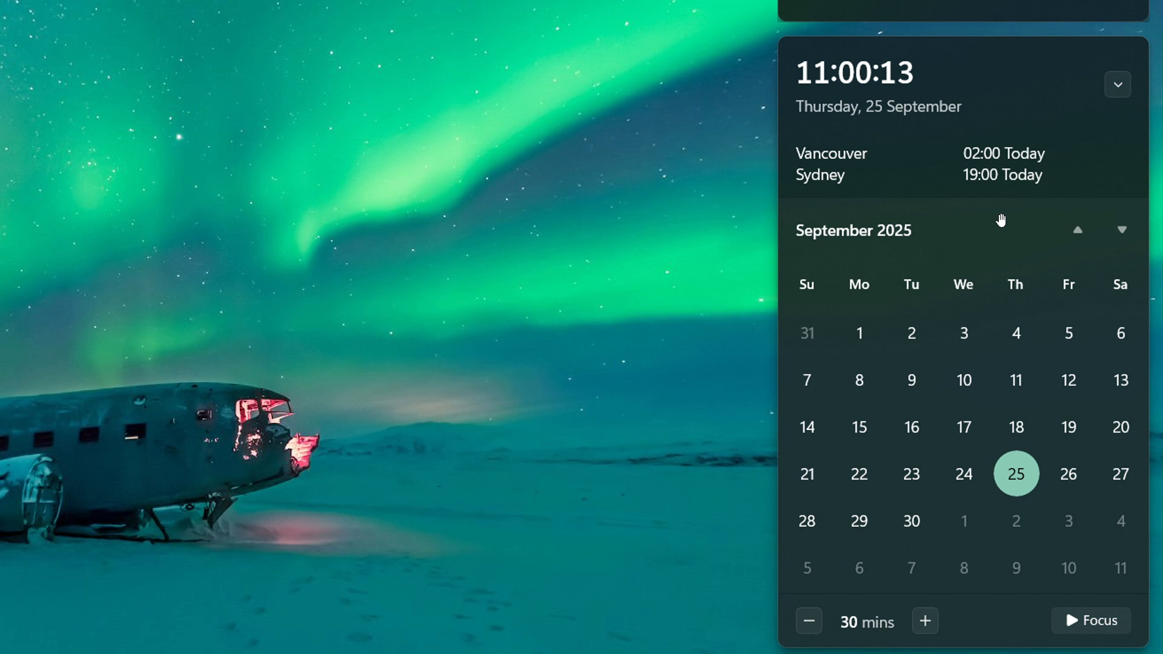
{"action": "mouse_move", "coordinate": [922, 118]}
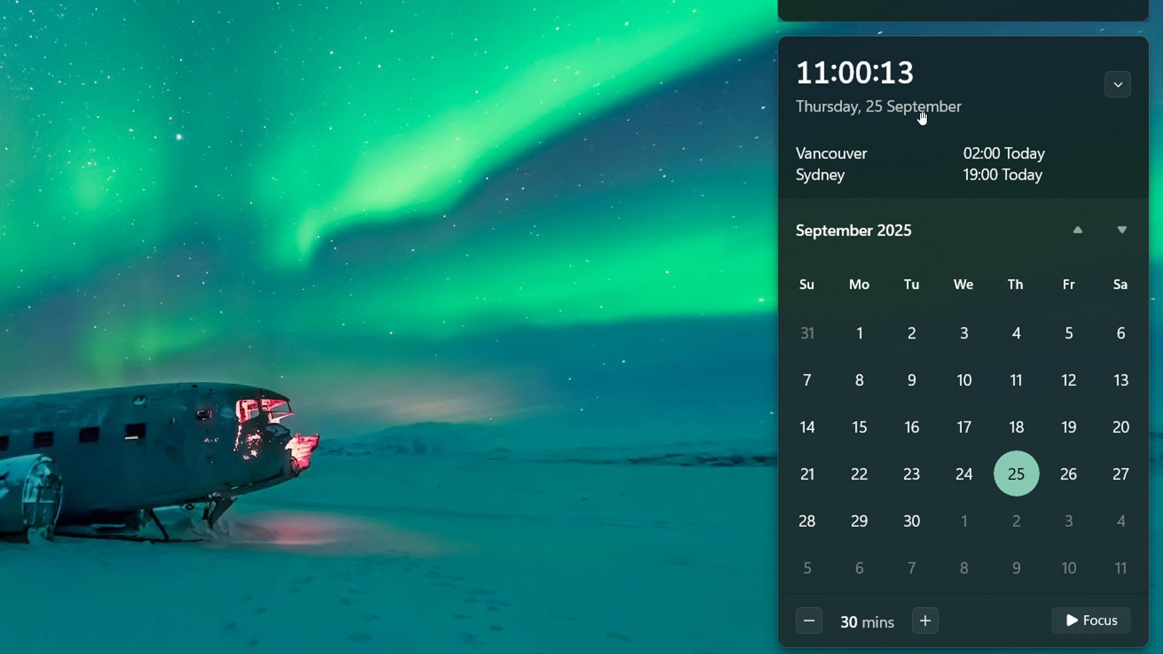
{"action": "mouse_move", "coordinate": [994, 143]}
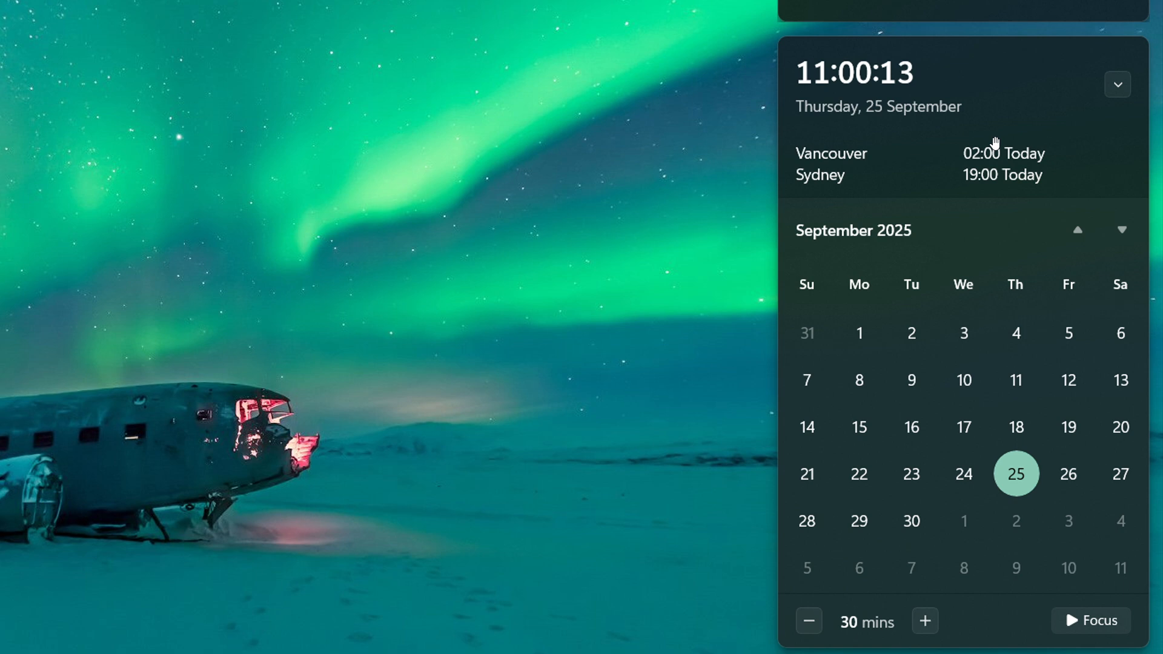
{"action": "mouse_move", "coordinate": [808, 216]}
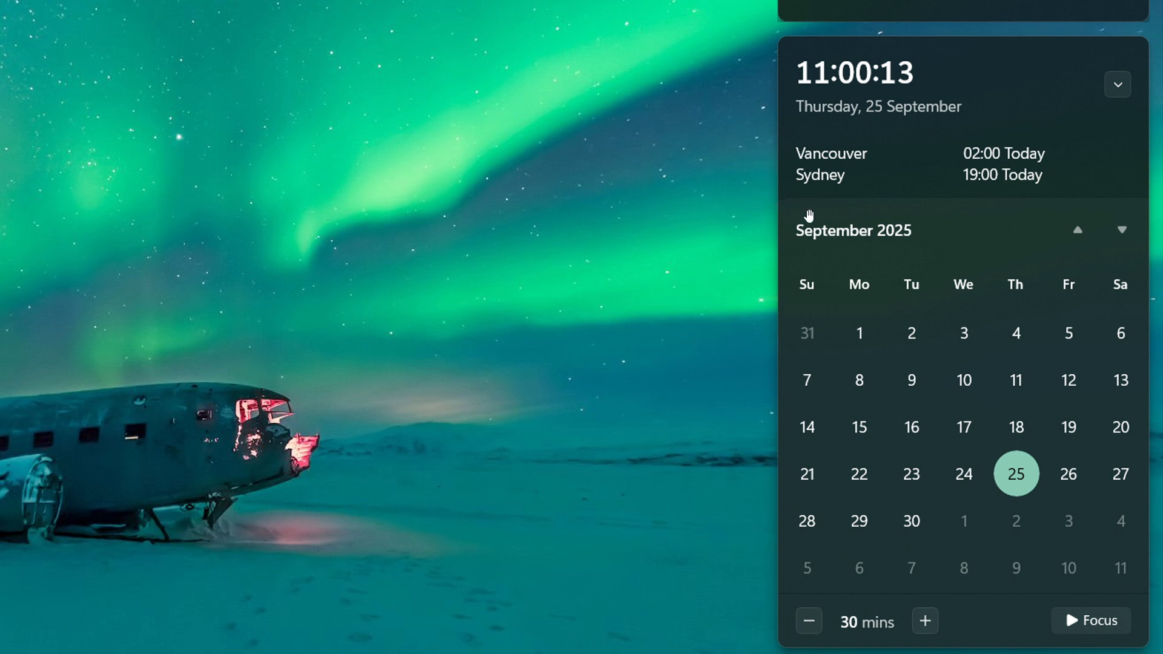
{"action": "mouse_move", "coordinate": [1003, 211]}
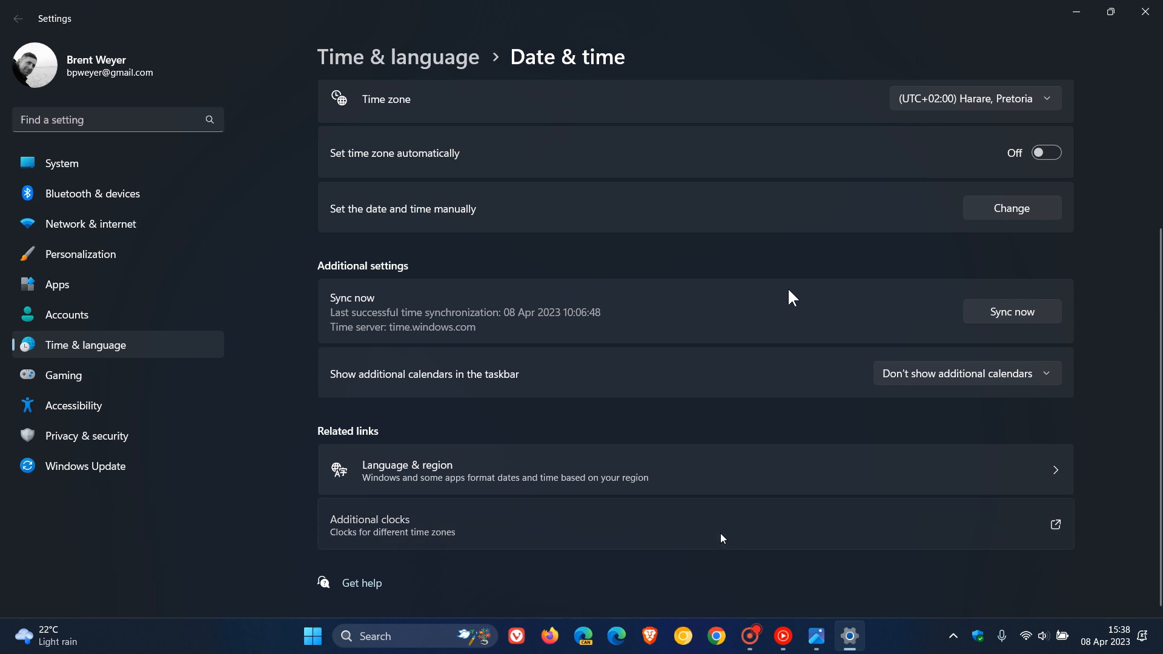
{"action": "mouse_move", "coordinate": [781, 296]}
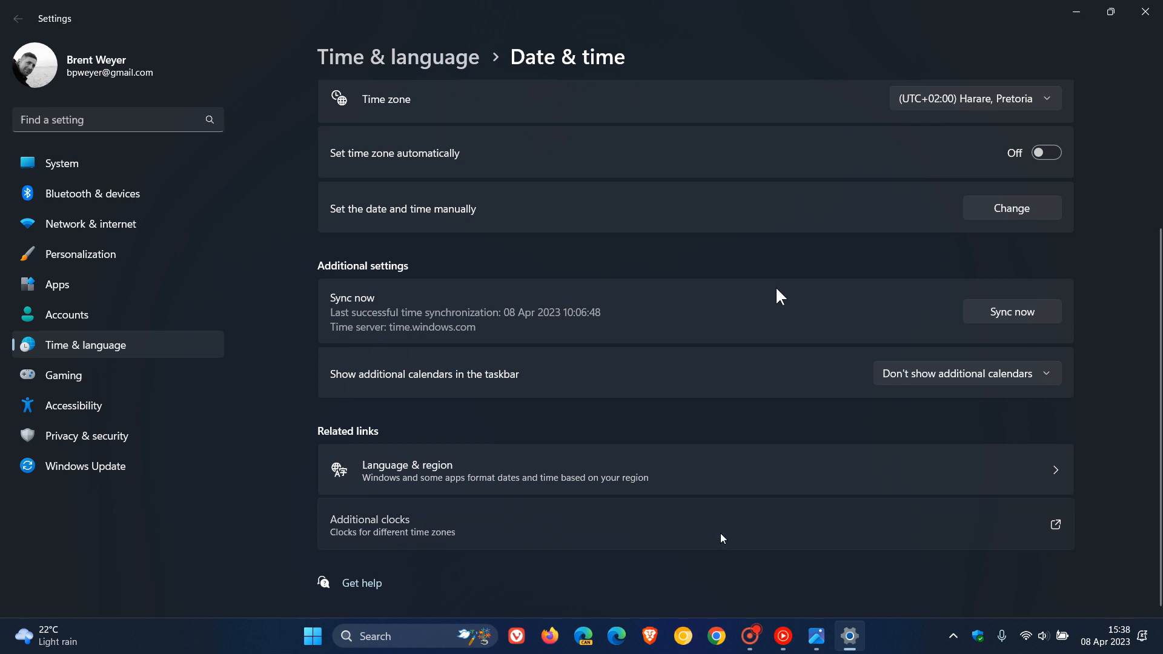
{"action": "mouse_move", "coordinate": [488, 27]}
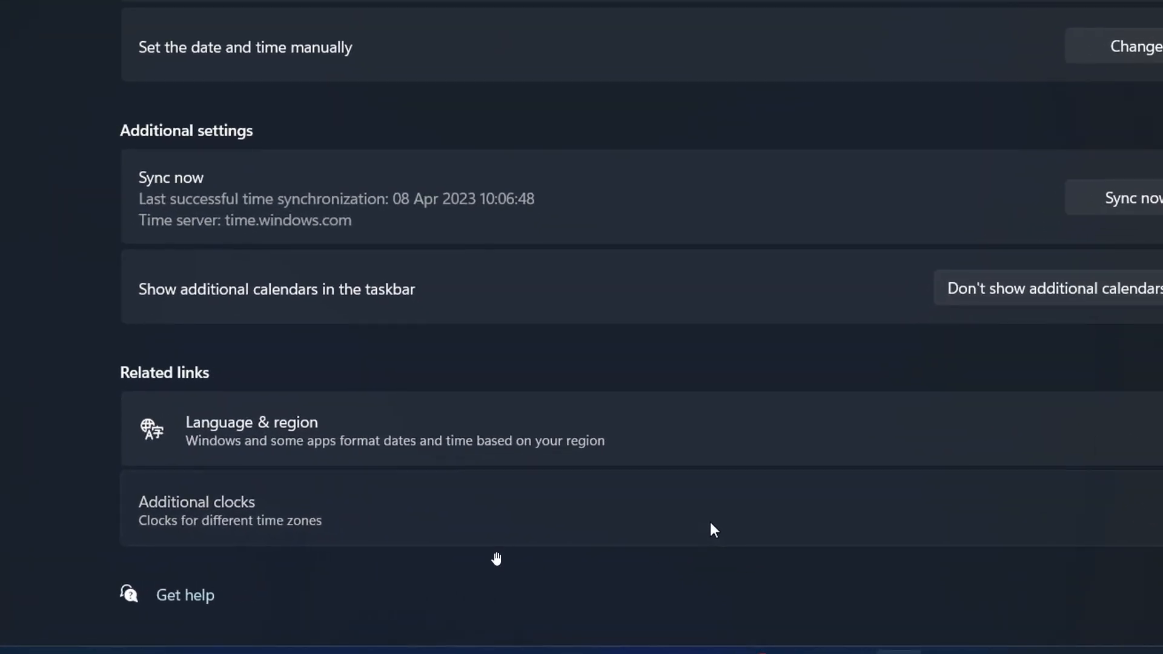
Reach the Additional clocks link under Related links on the Date & time page.
{"action": "scroll", "scroll_direction": "down", "scroll_amount": 3}
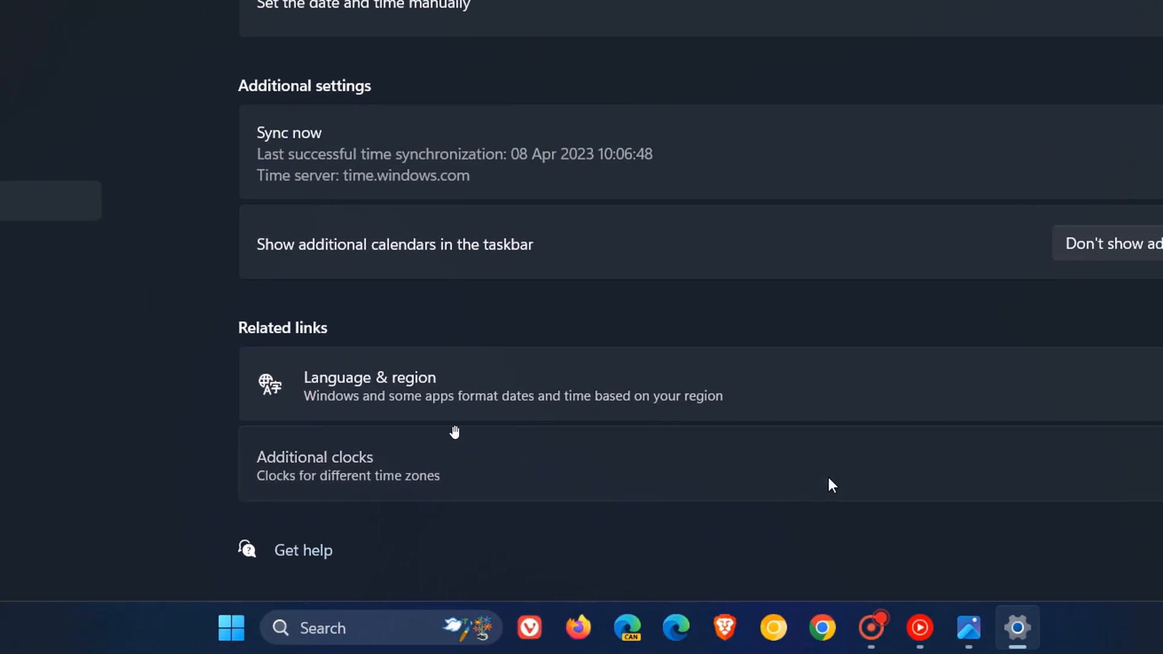
{"action": "mouse_move", "coordinate": [487, 494]}
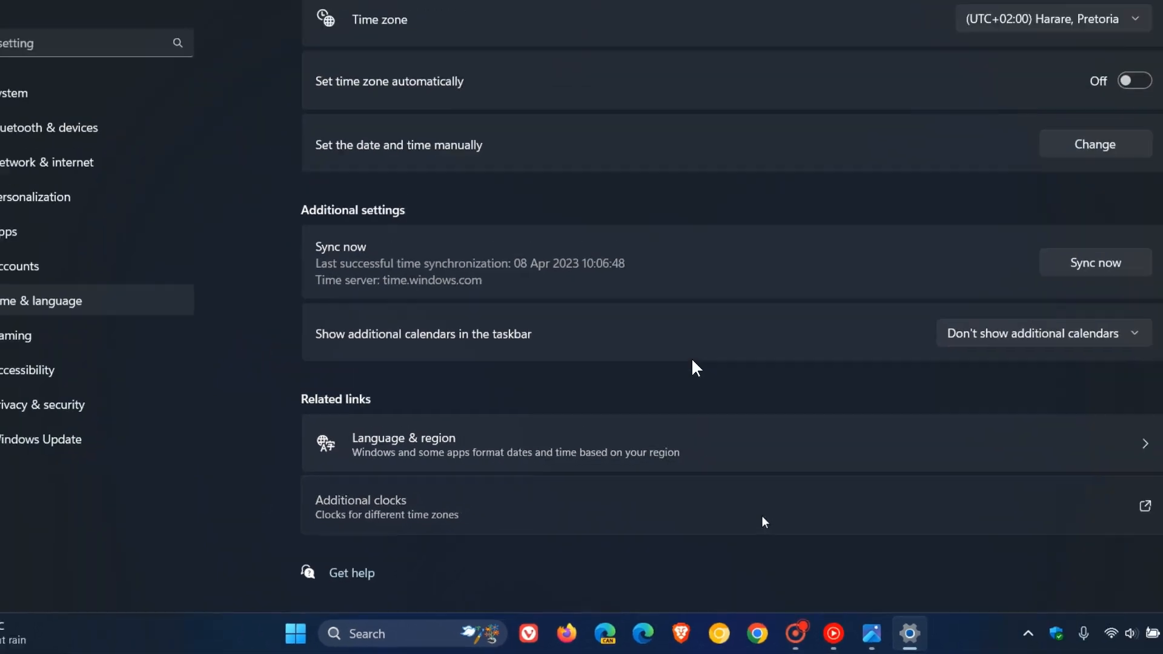
{"action": "left_click", "coordinate": [361, 500]}
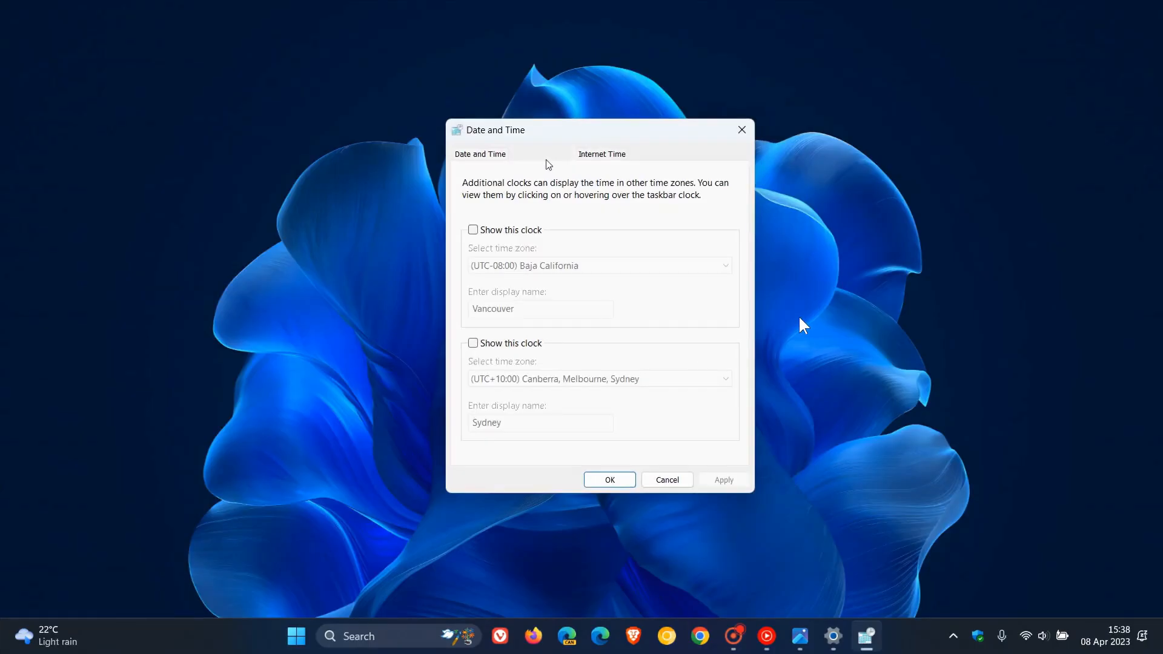
{"action": "mouse_move", "coordinate": [851, 343]}
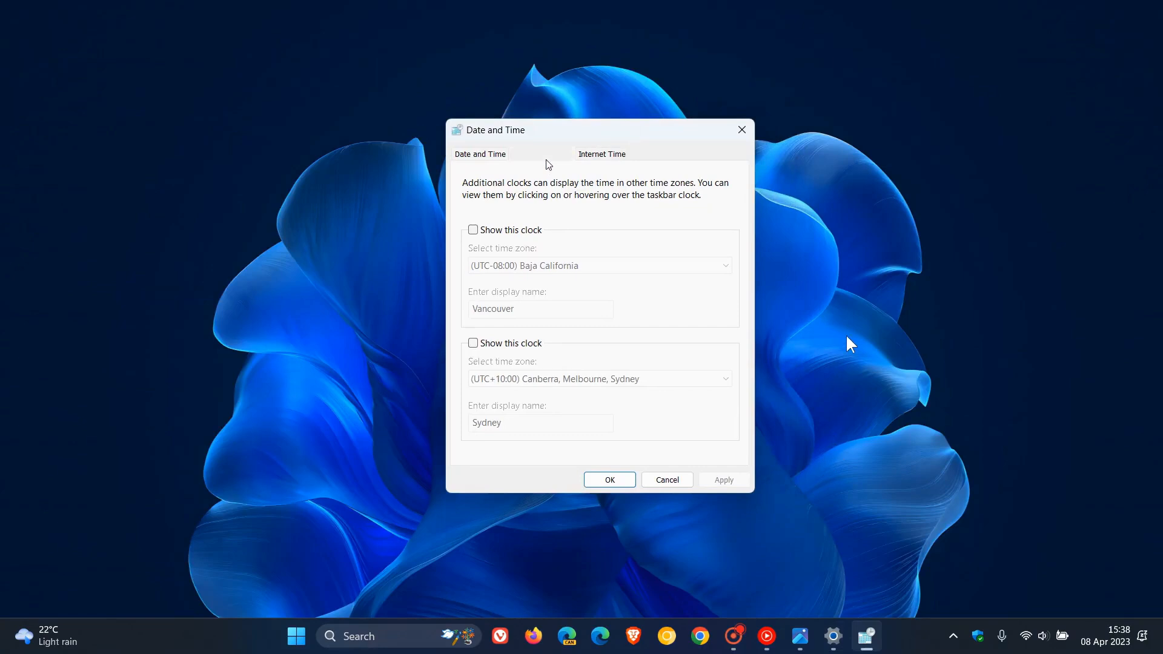
{"action": "mouse_move", "coordinate": [857, 344]}
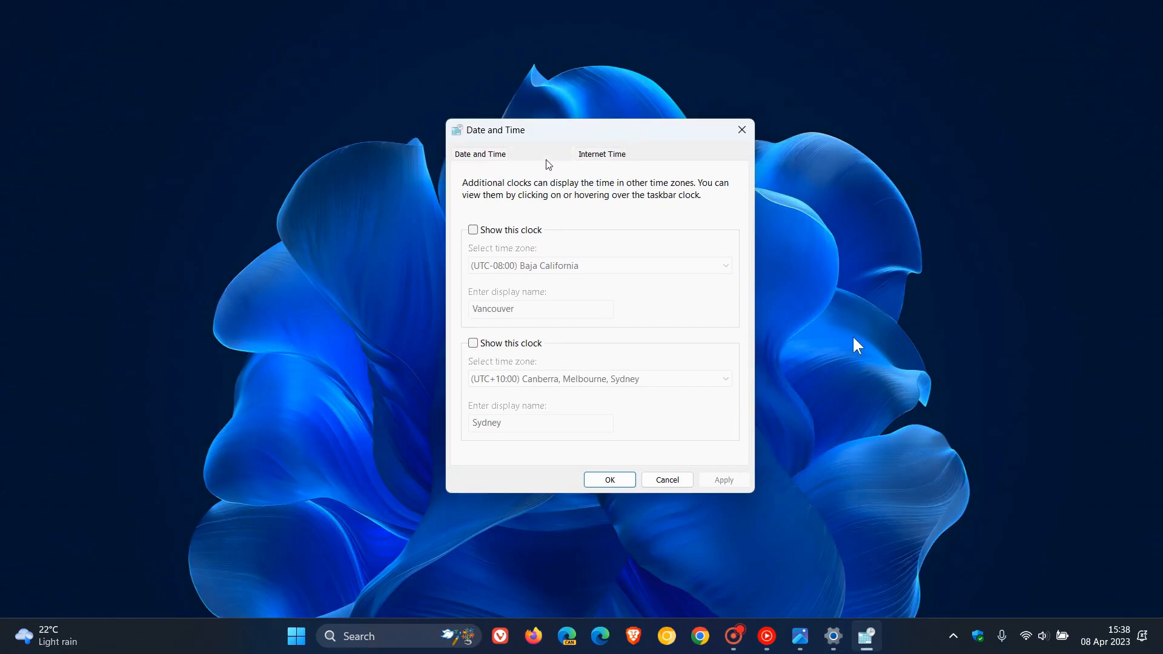
{"action": "mouse_move", "coordinate": [690, 283]}
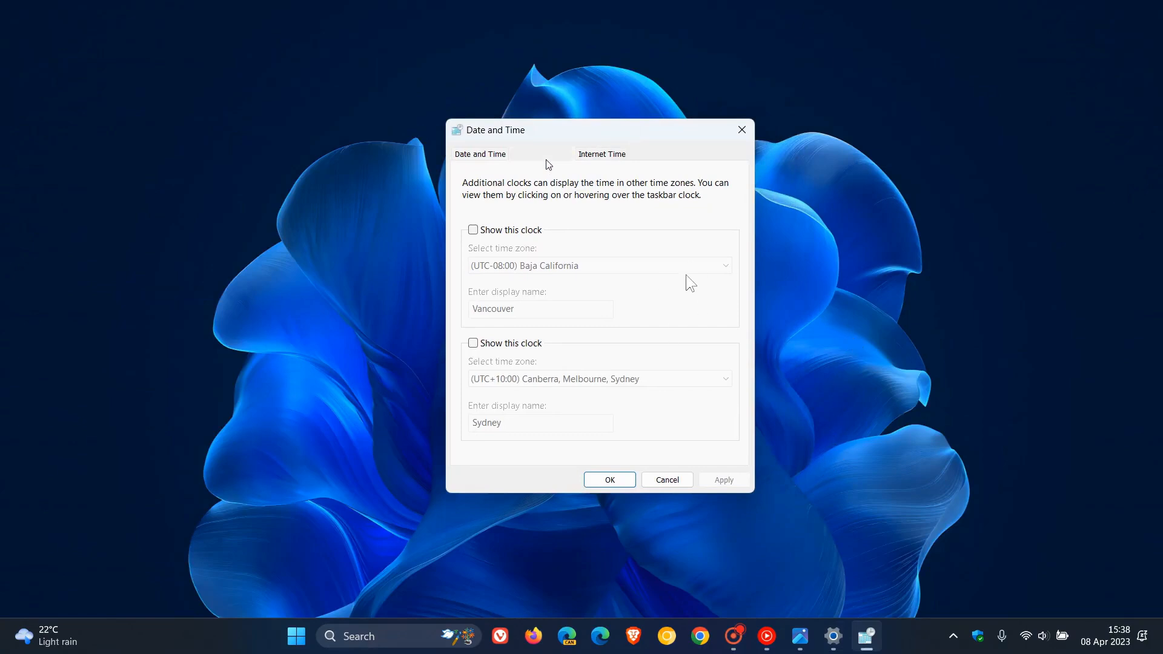
{"action": "mouse_move", "coordinate": [675, 318]}
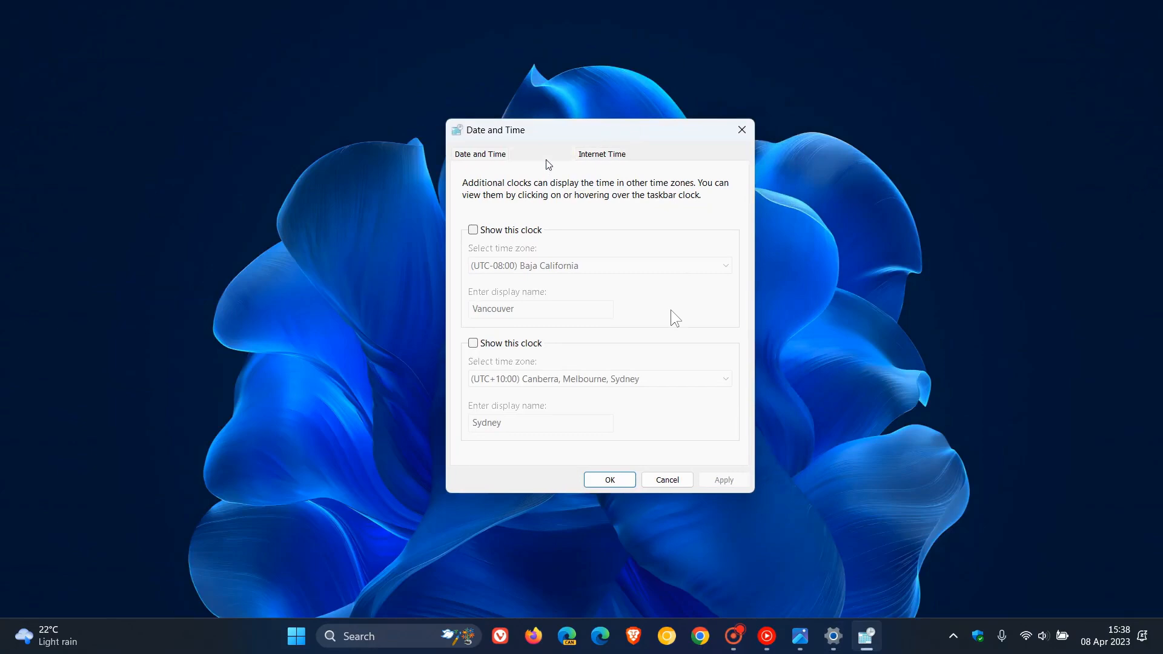
{"action": "mouse_move", "coordinate": [689, 318]}
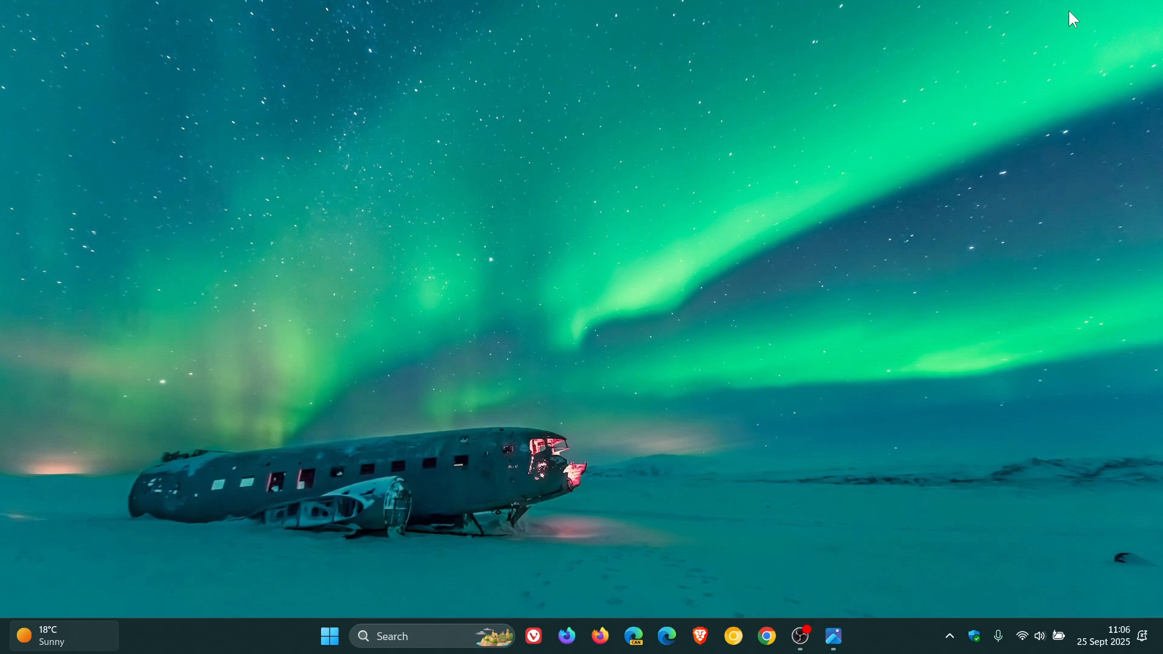
{"action": "mouse_move", "coordinate": [741, 334]}
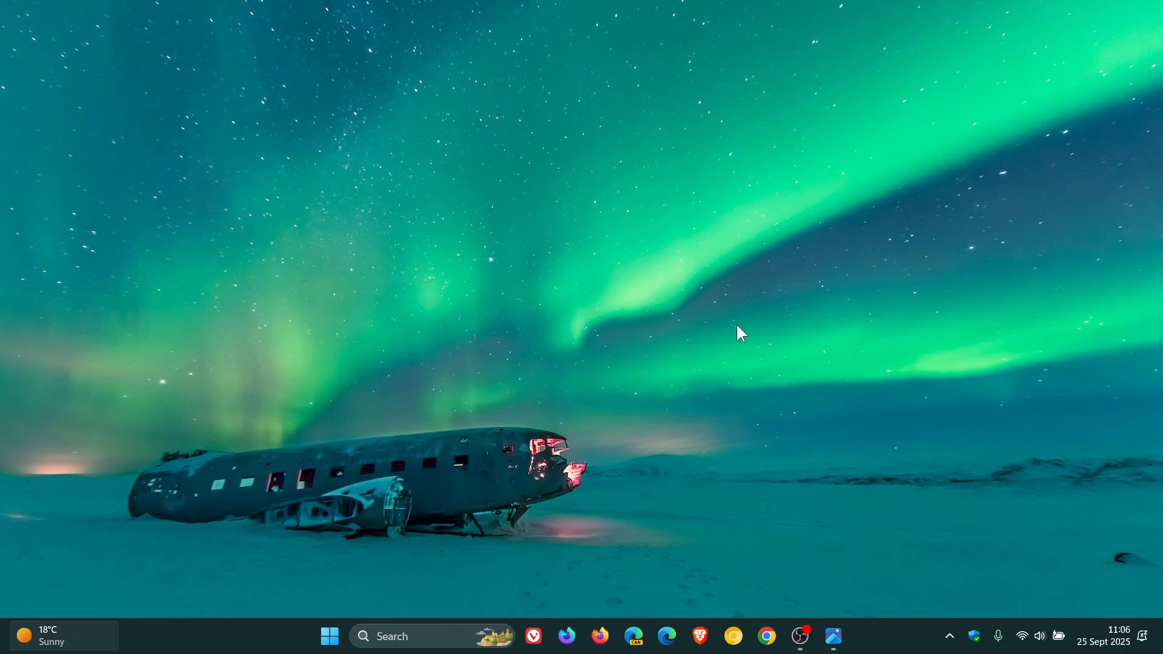
{"action": "mouse_move", "coordinate": [1130, 643]}
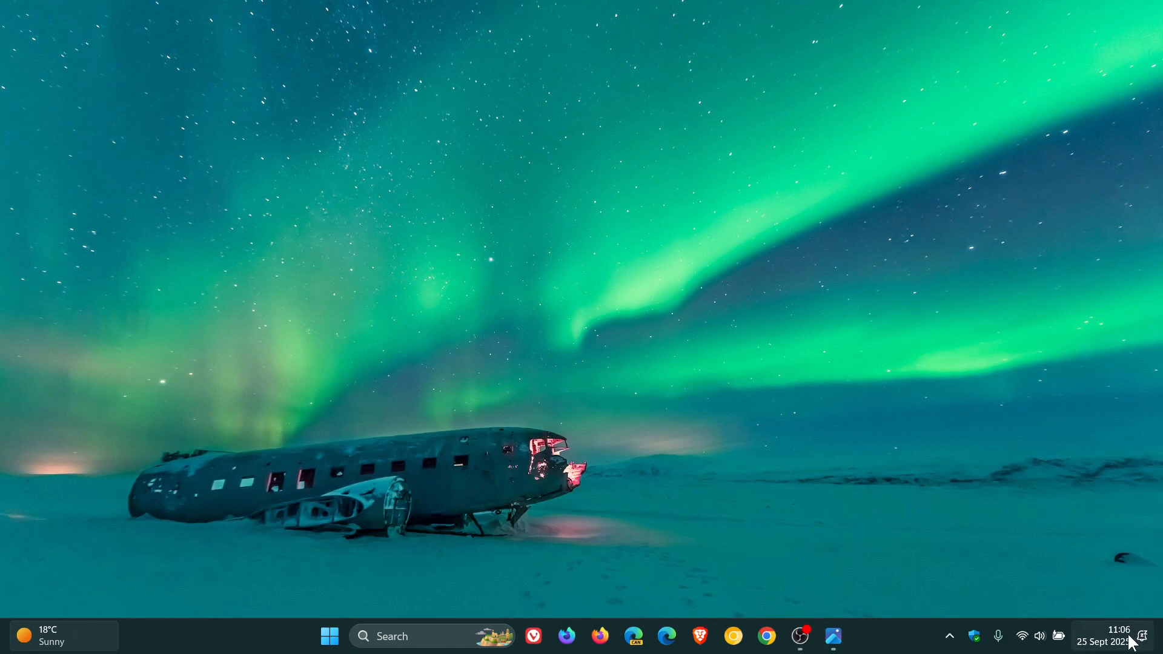
Launch the Settings app on its Home page via the Start menu.
{"action": "right_click", "coordinate": [1105, 640]}
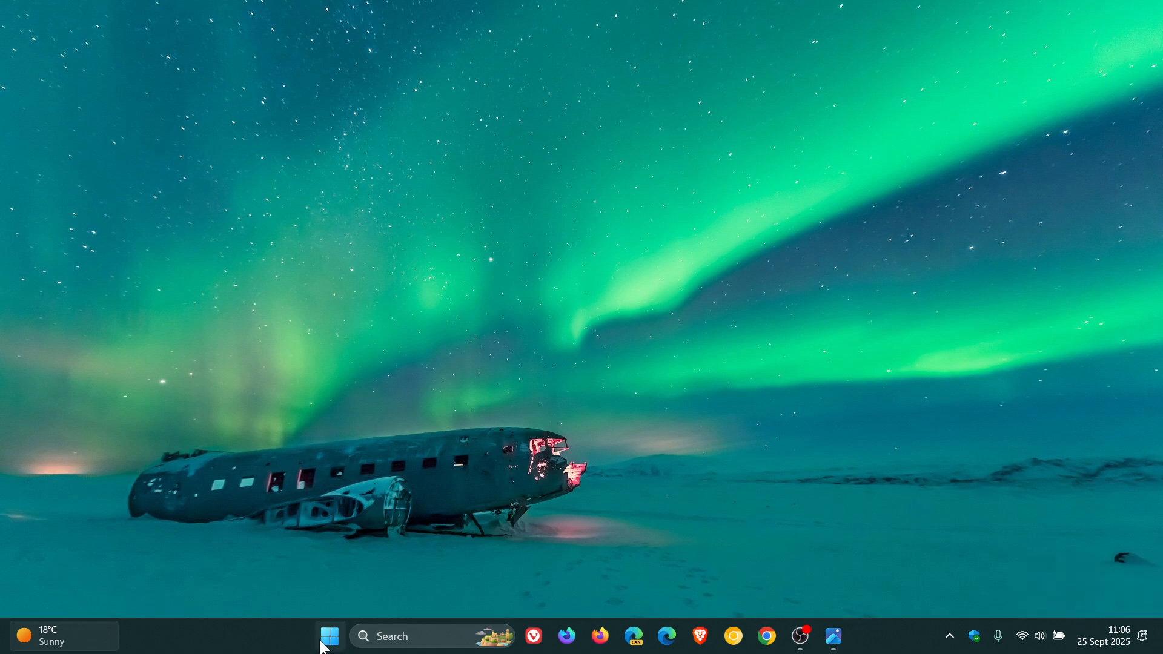
{"action": "left_click", "coordinate": [329, 636]}
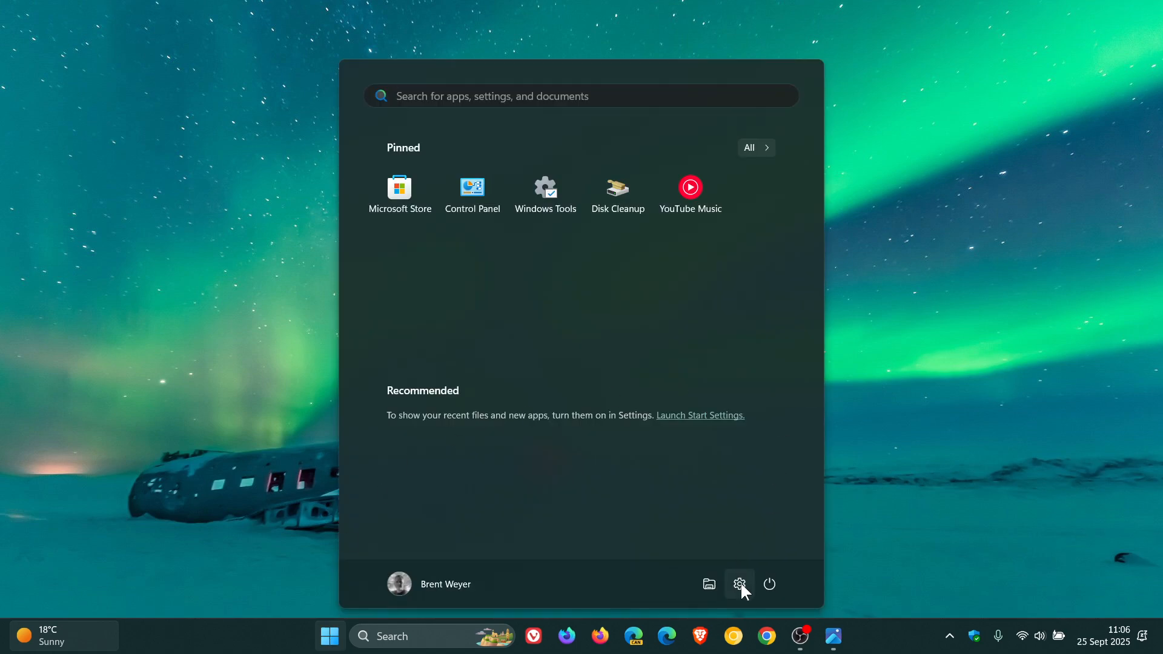
{"action": "left_click", "coordinate": [739, 584]}
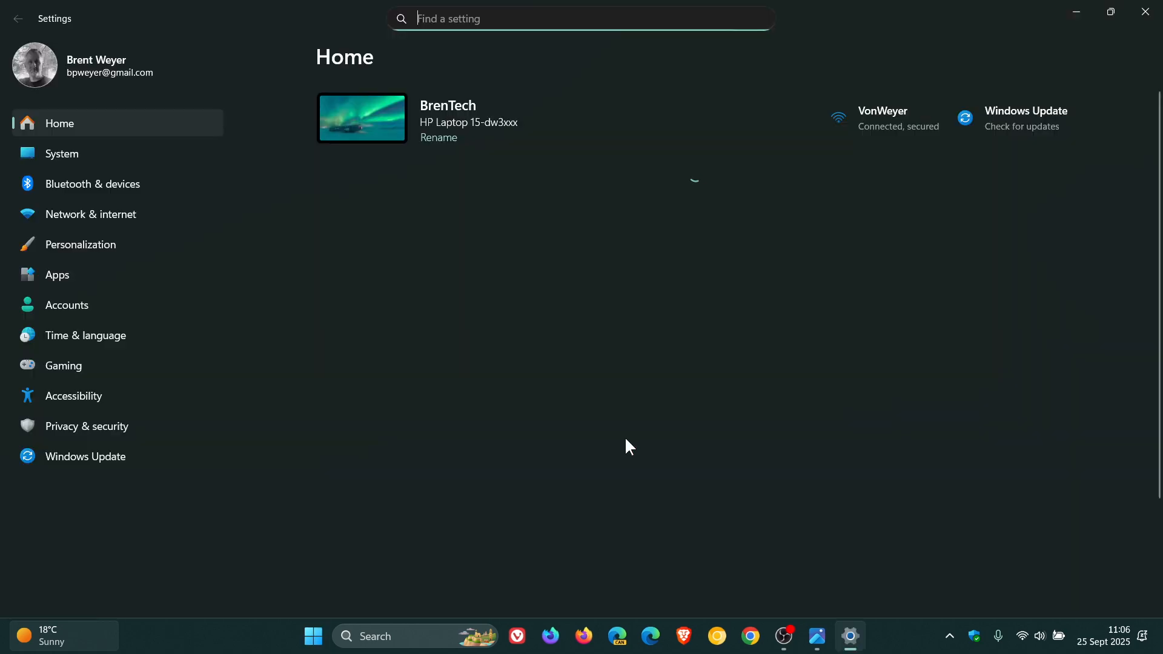
Show the Date & time page and expand the tray clock options with both additional clocks unset.
{"action": "left_click", "coordinate": [85, 336]}
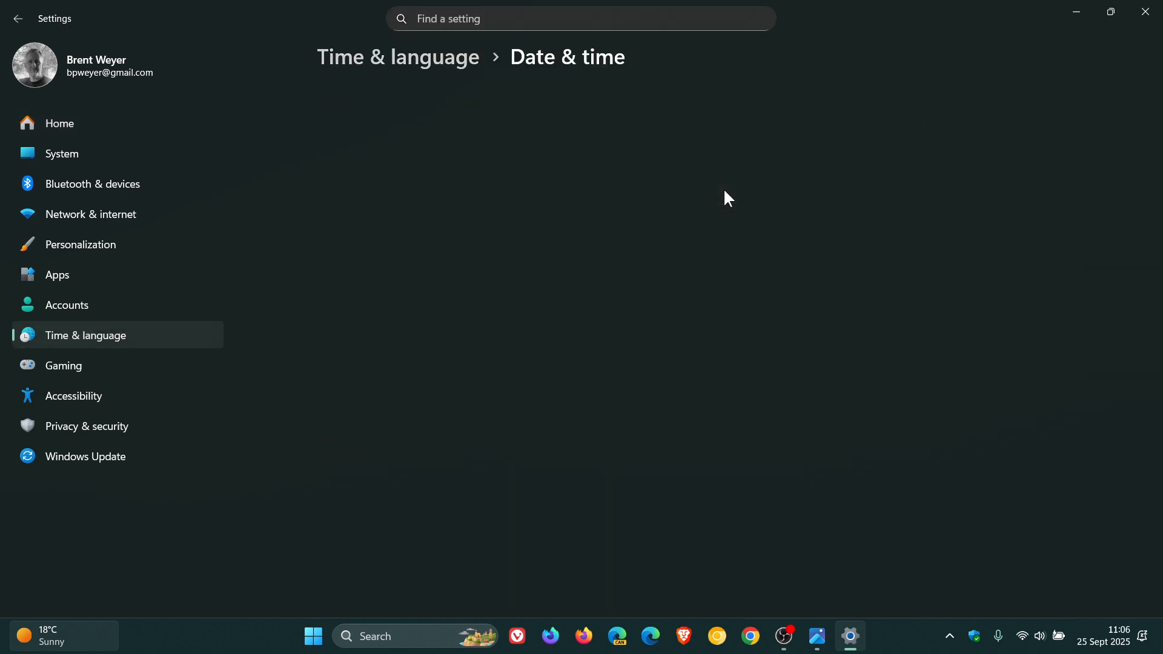
{"action": "scroll", "scroll_direction": "down", "scroll_amount": 3}
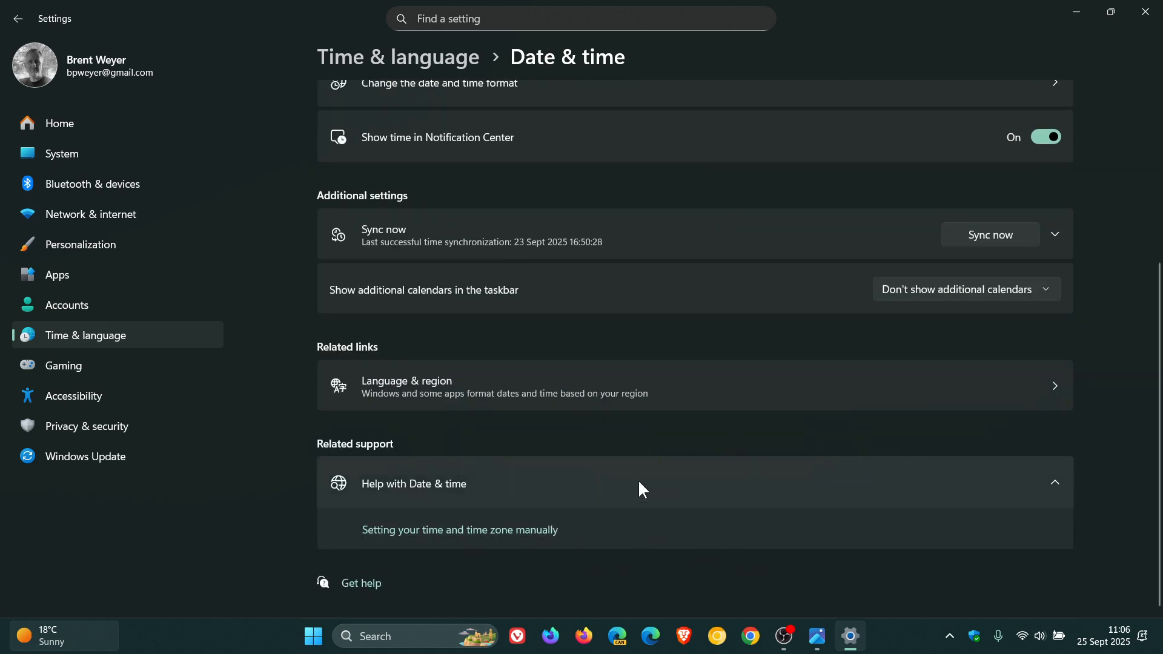
{"action": "scroll", "scroll_direction": "up", "scroll_amount": 3}
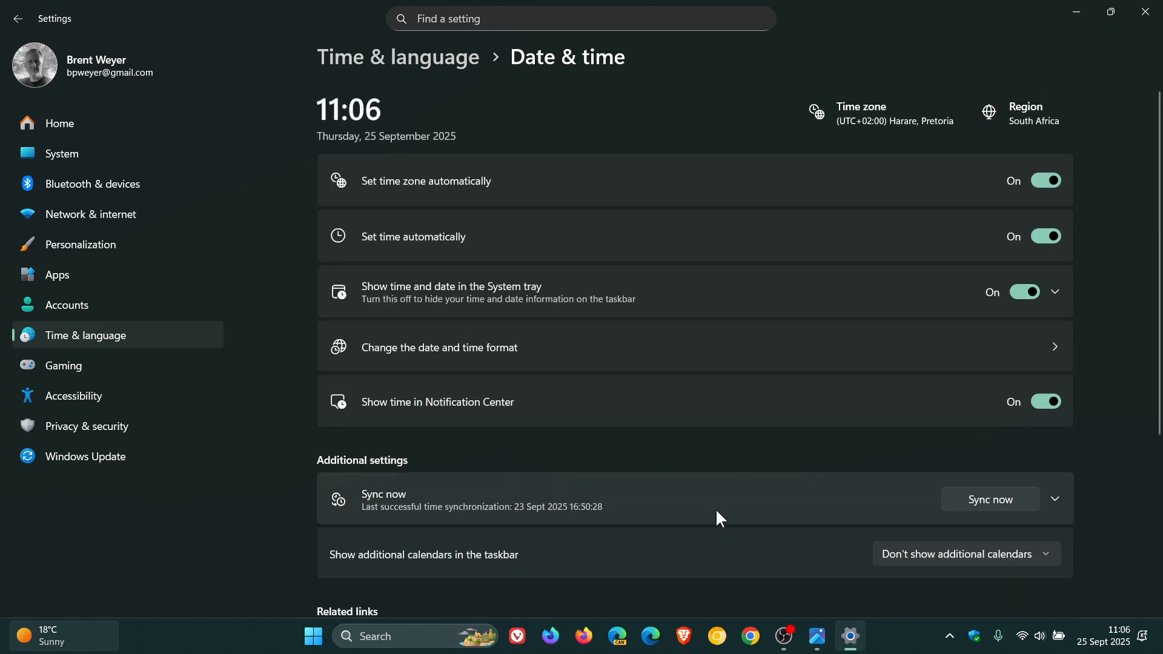
{"action": "mouse_move", "coordinate": [458, 300]}
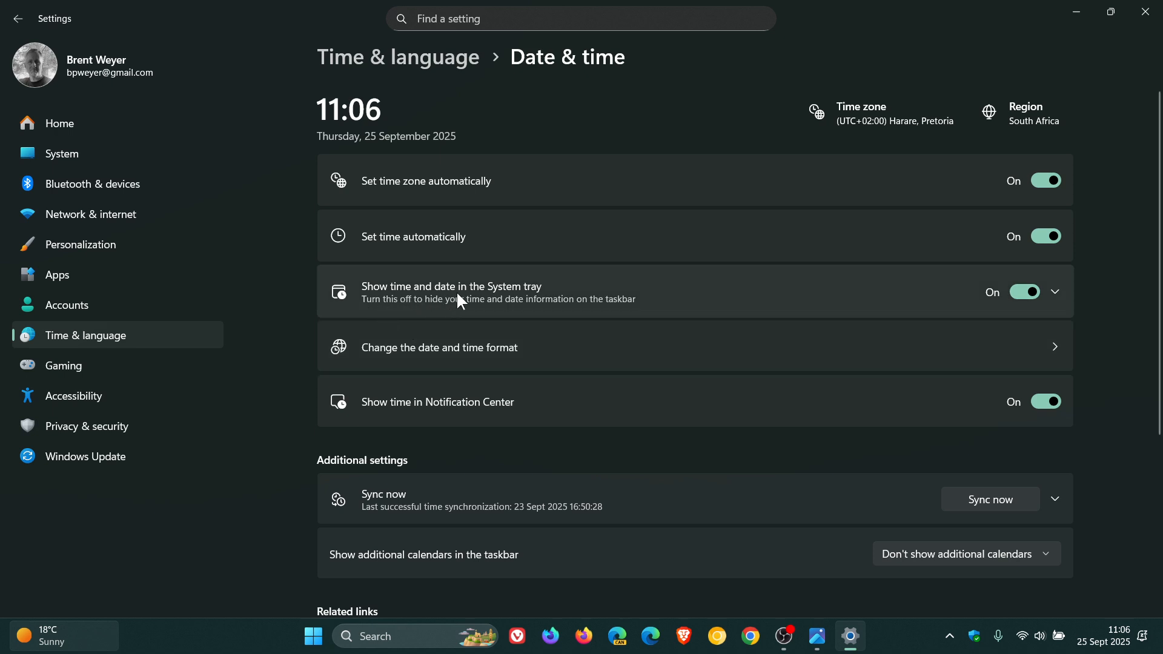
{"action": "mouse_move", "coordinate": [695, 298]}
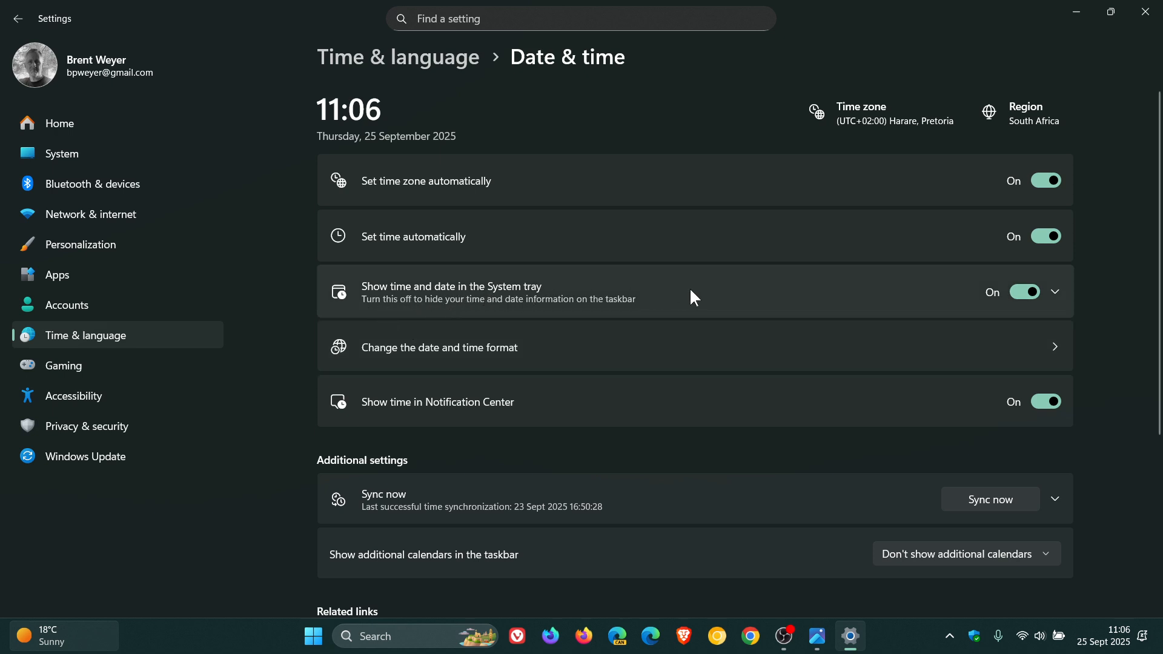
{"action": "left_click", "coordinate": [1053, 292]}
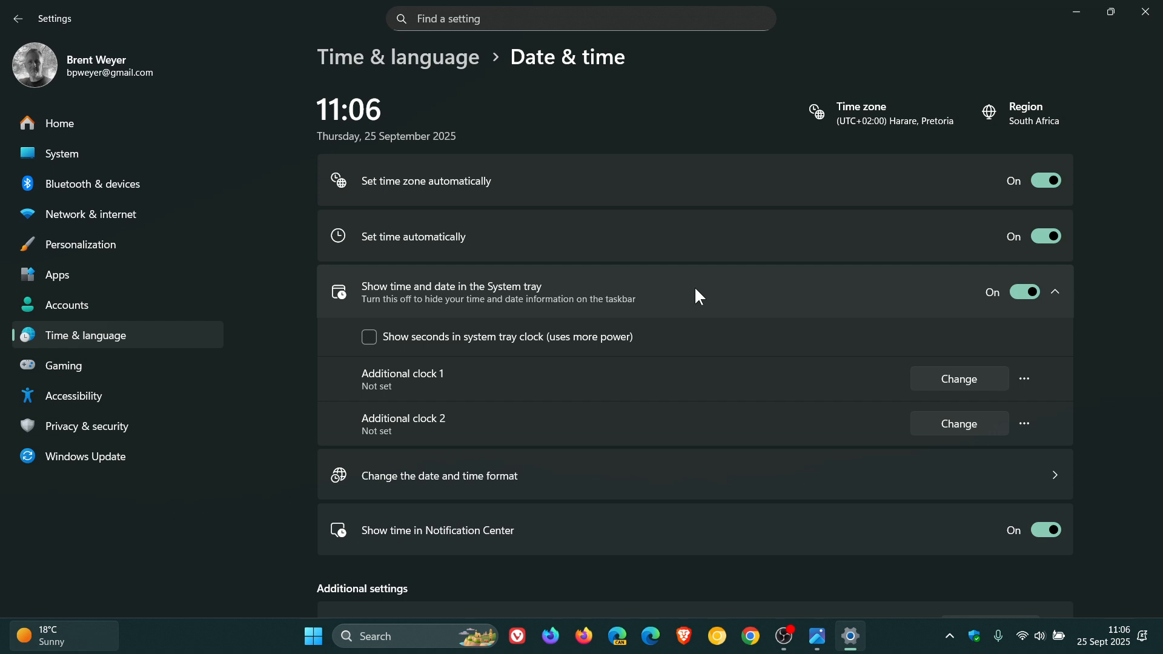
{"action": "mouse_move", "coordinate": [475, 392]}
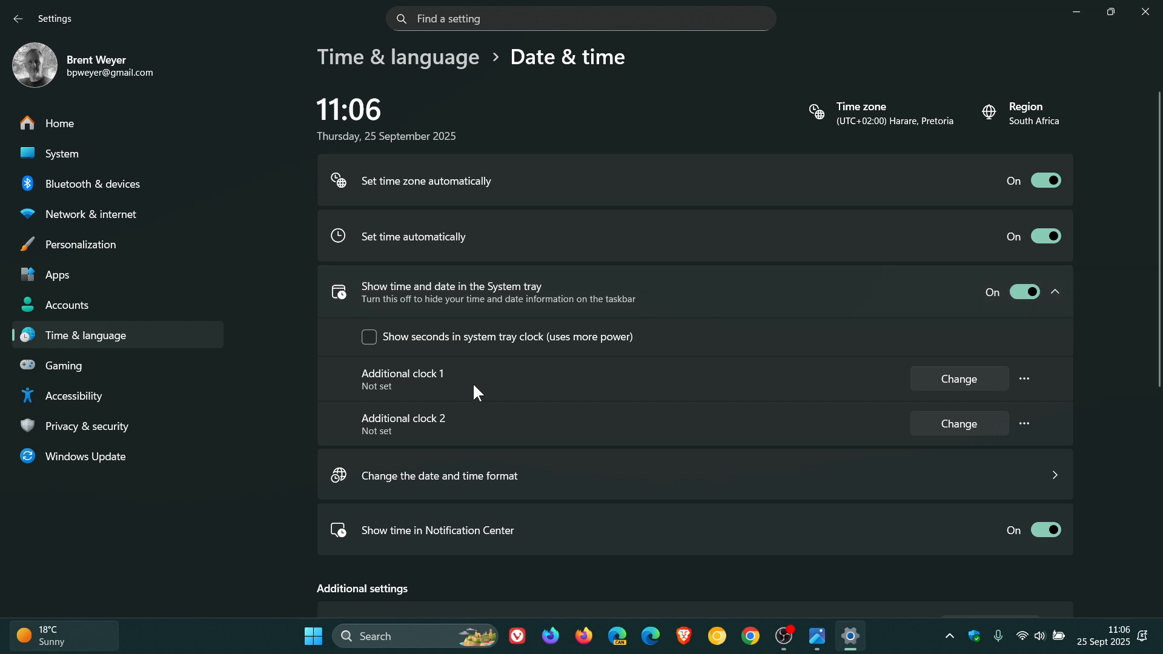
{"action": "mouse_move", "coordinate": [464, 444]}
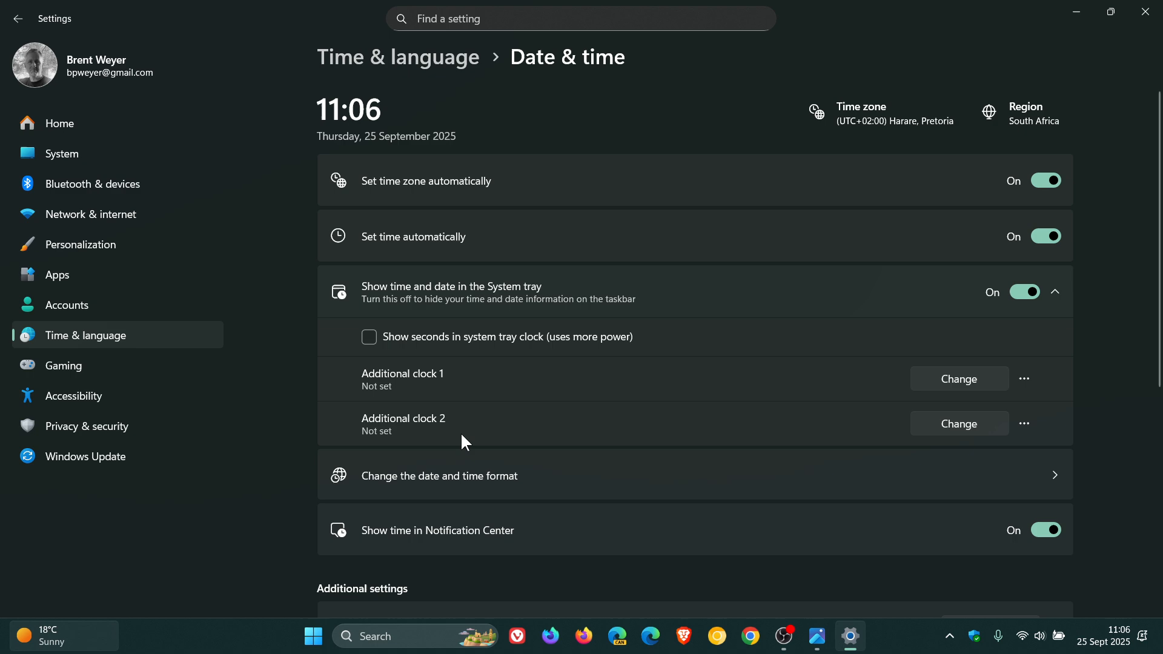
{"action": "mouse_move", "coordinate": [506, 422]}
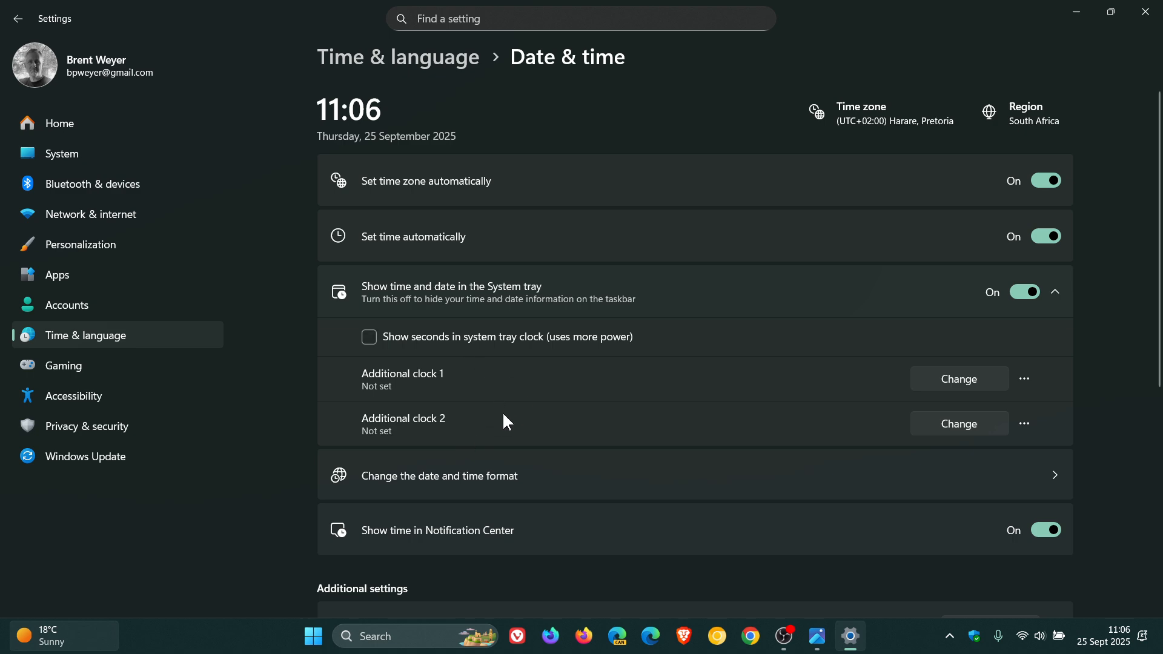
{"action": "mouse_move", "coordinate": [795, 424]}
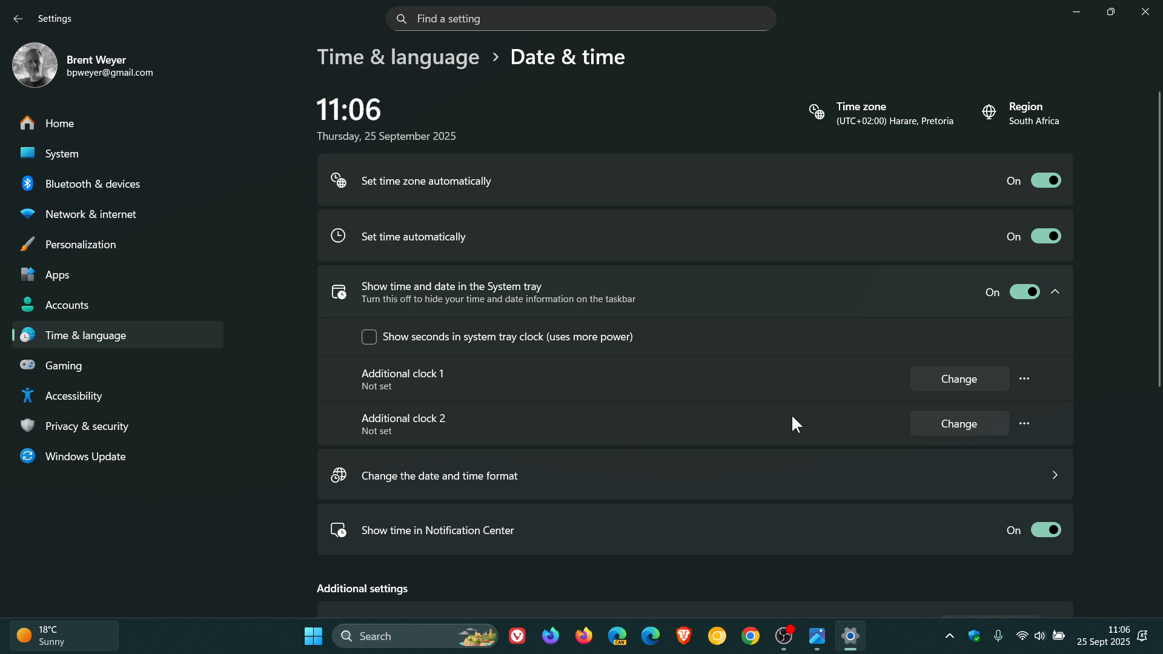
{"action": "mouse_move", "coordinate": [952, 389]}
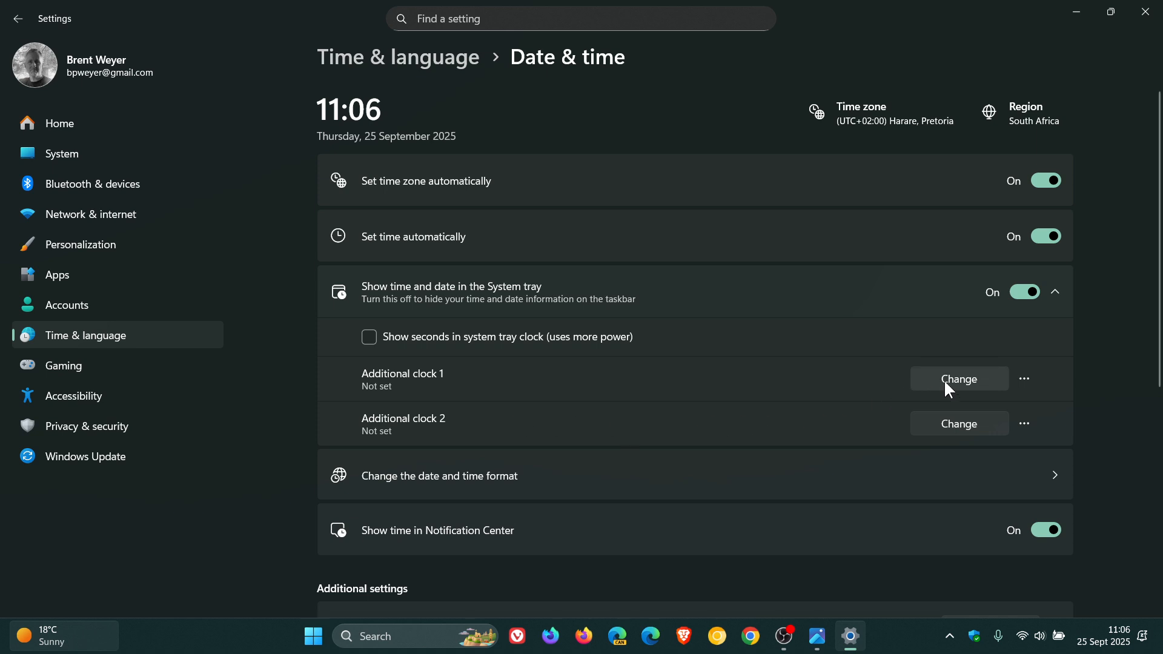
Save Additional clock 1 as (UTC-08:00) Pacific Standard Time (Mexico) named Vancouver.
{"action": "left_click", "coordinate": [957, 379]}
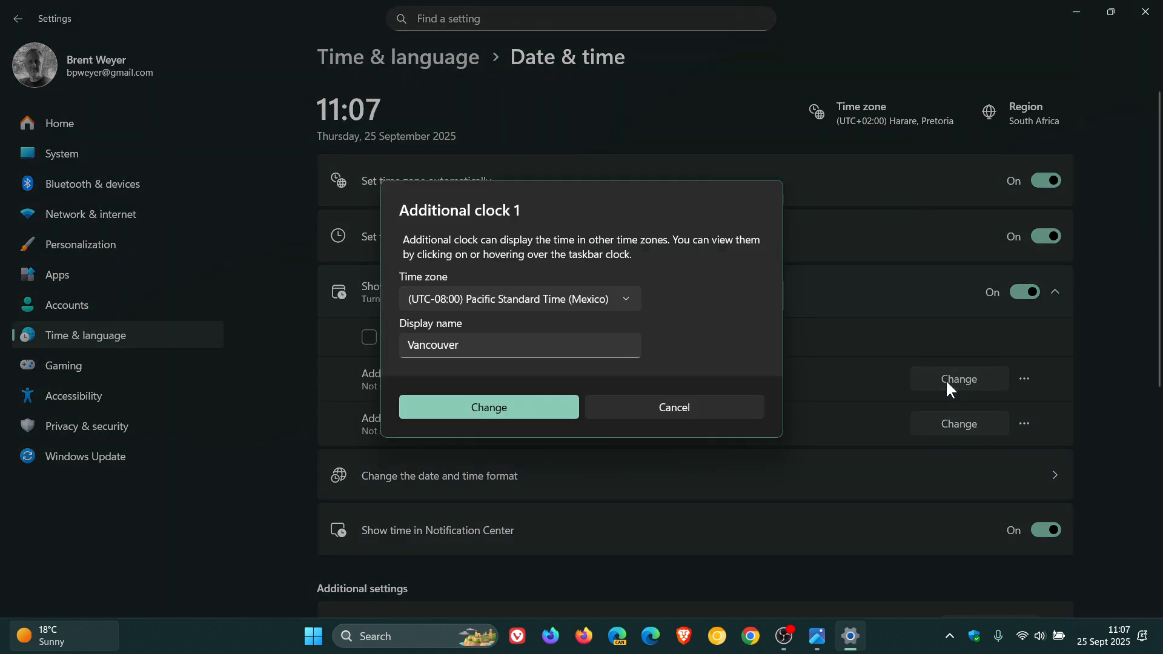
{"action": "mouse_move", "coordinate": [811, 420]}
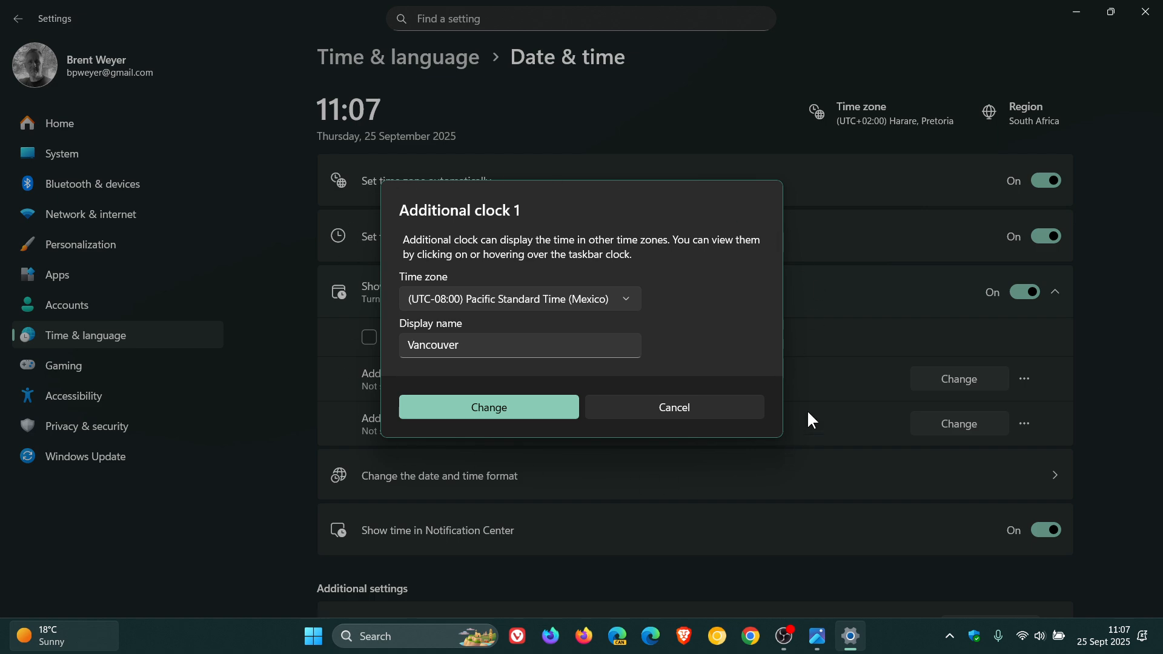
{"action": "mouse_move", "coordinate": [759, 458]}
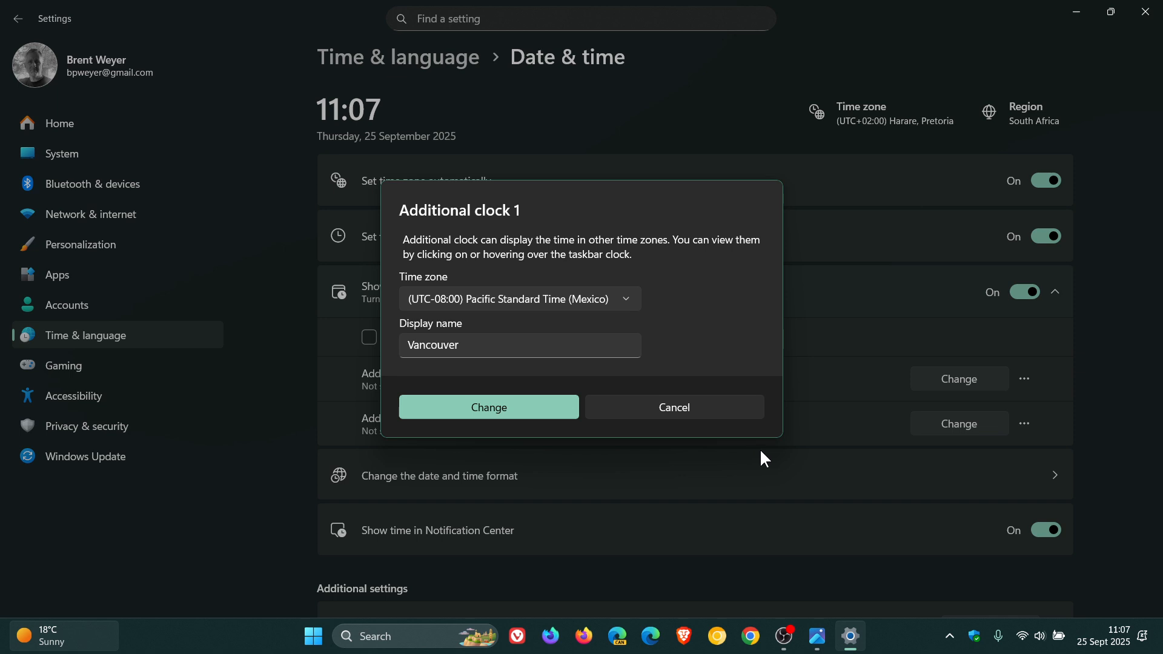
{"action": "mouse_move", "coordinate": [660, 309]}
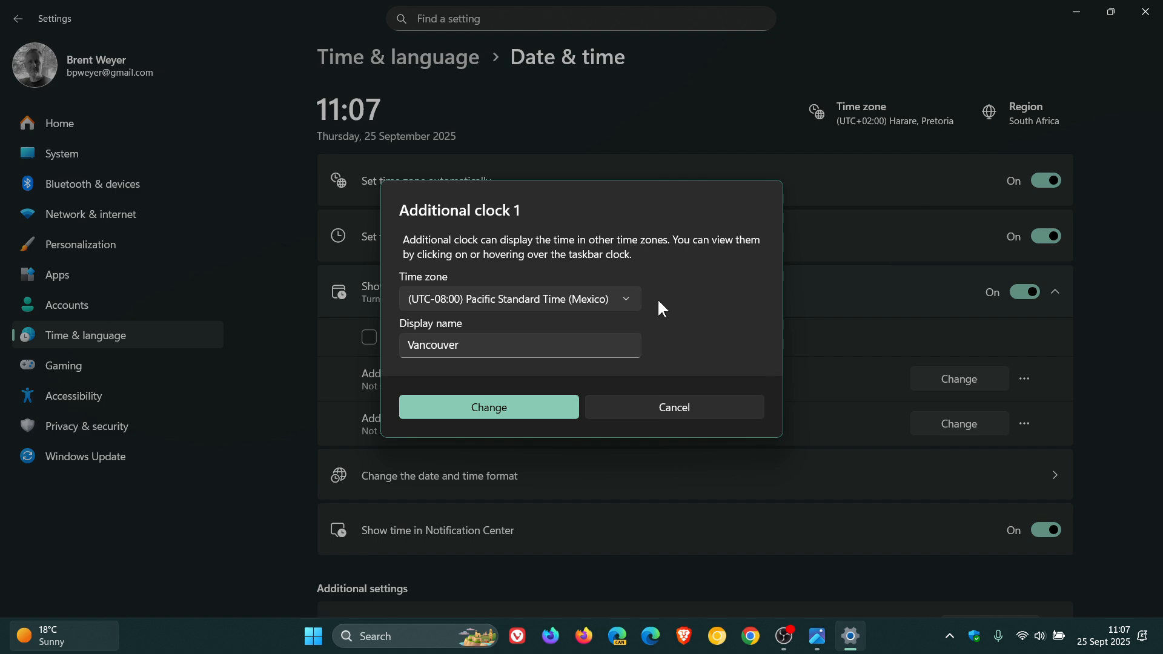
{"action": "left_click", "coordinate": [517, 299]}
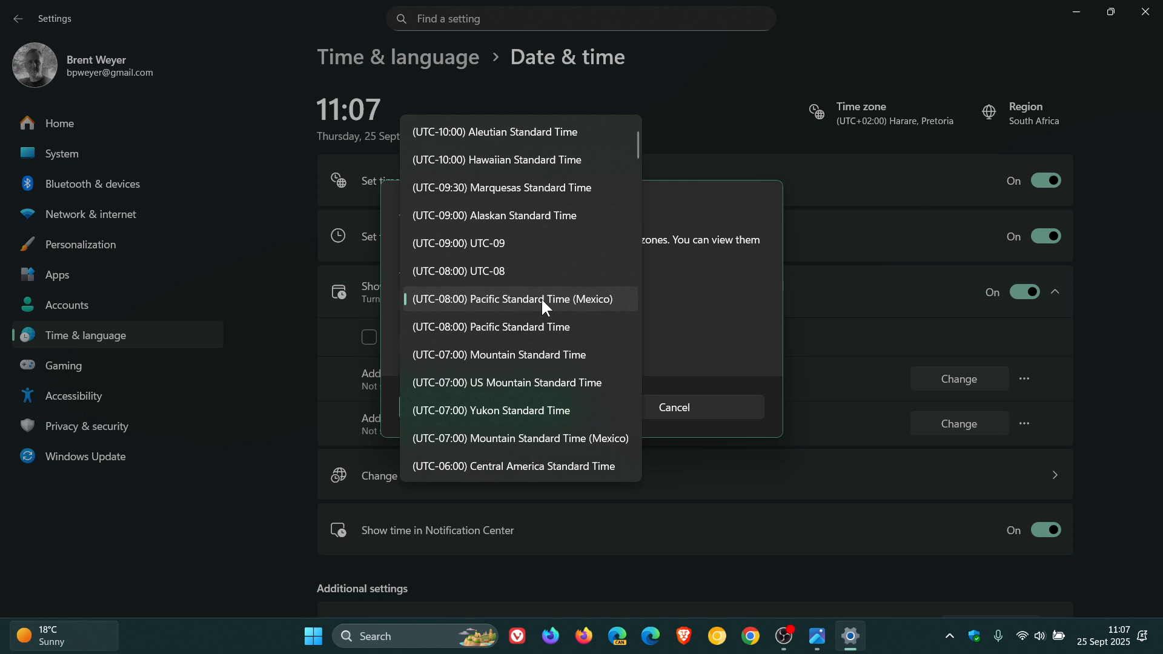
{"action": "mouse_move", "coordinate": [475, 361]}
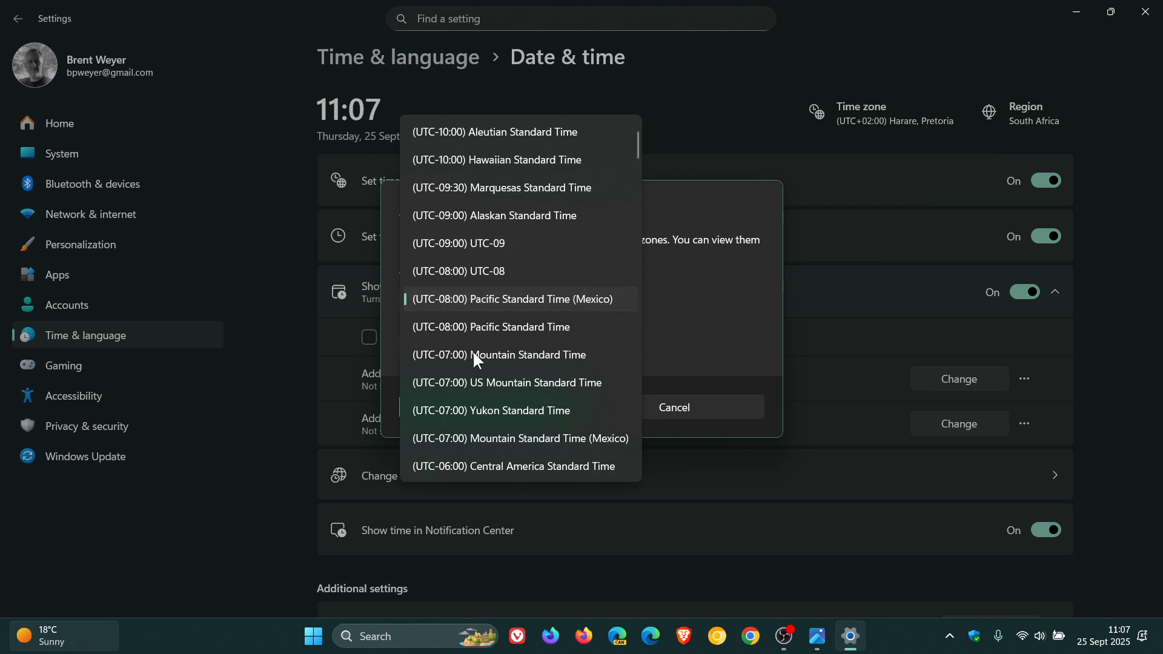
{"action": "mouse_move", "coordinate": [447, 318]}
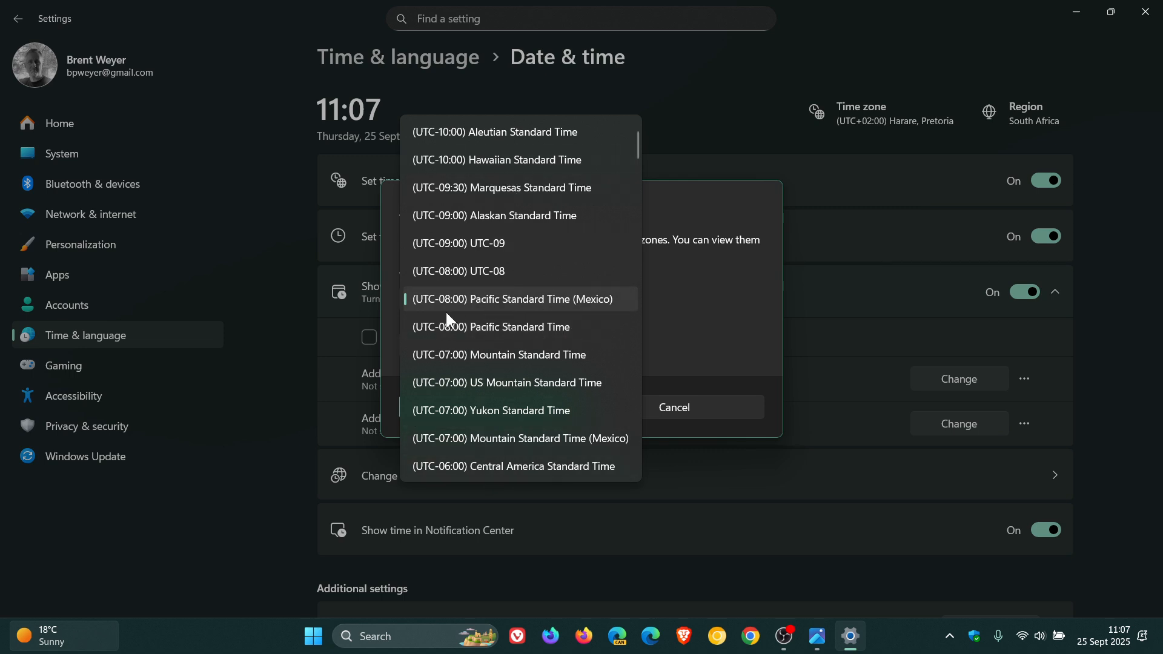
{"action": "mouse_move", "coordinate": [556, 313]}
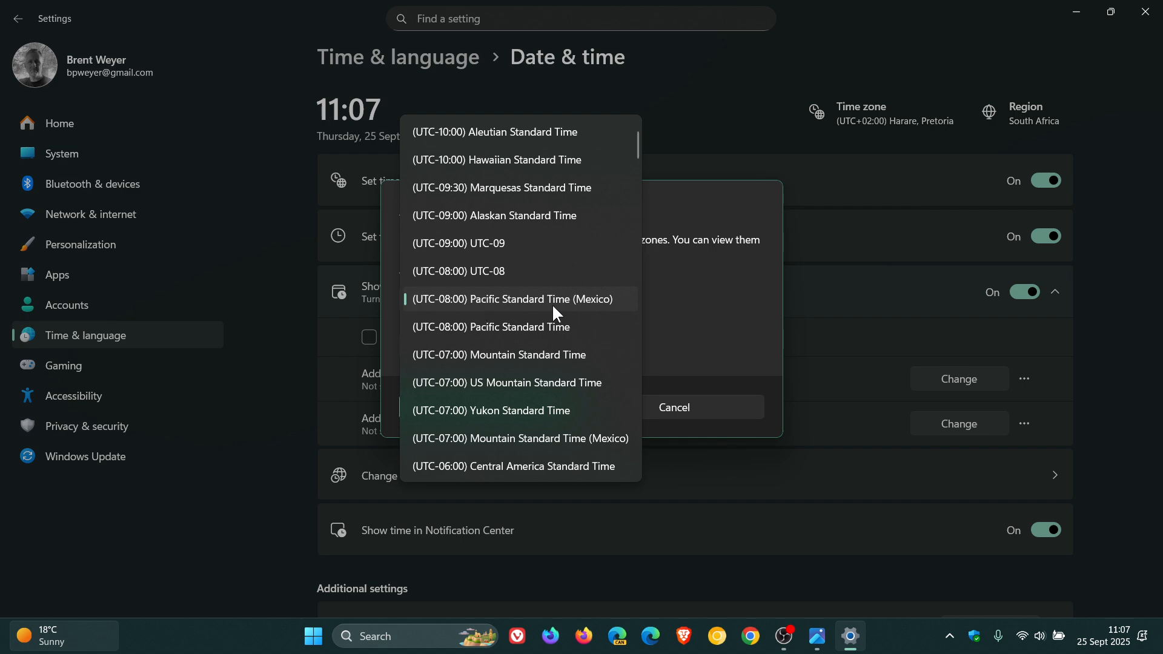
{"action": "mouse_move", "coordinate": [693, 315]}
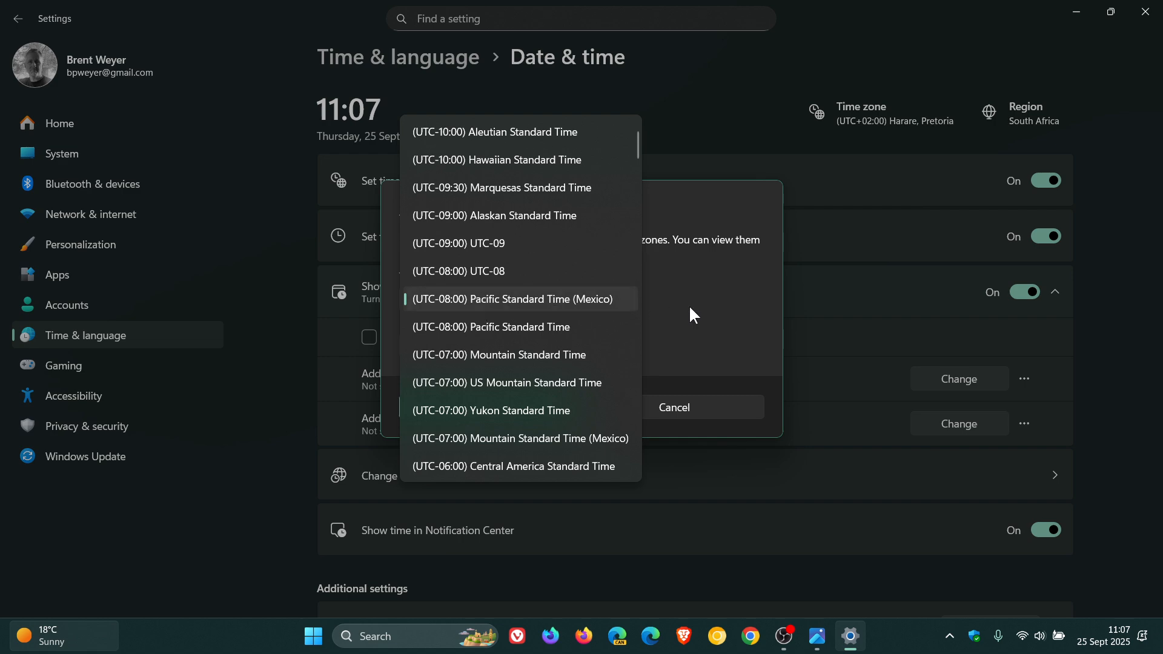
{"action": "left_click", "coordinate": [512, 299]}
{"action": "type", "text": "Vancouver"}
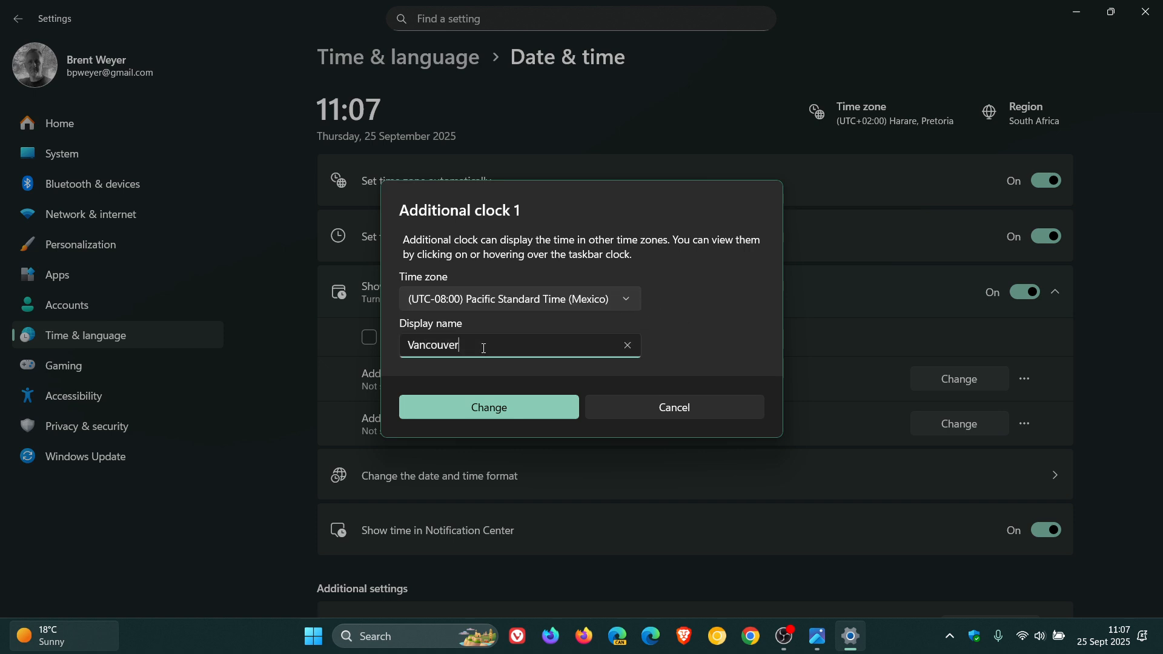
{"action": "mouse_move", "coordinate": [686, 331]}
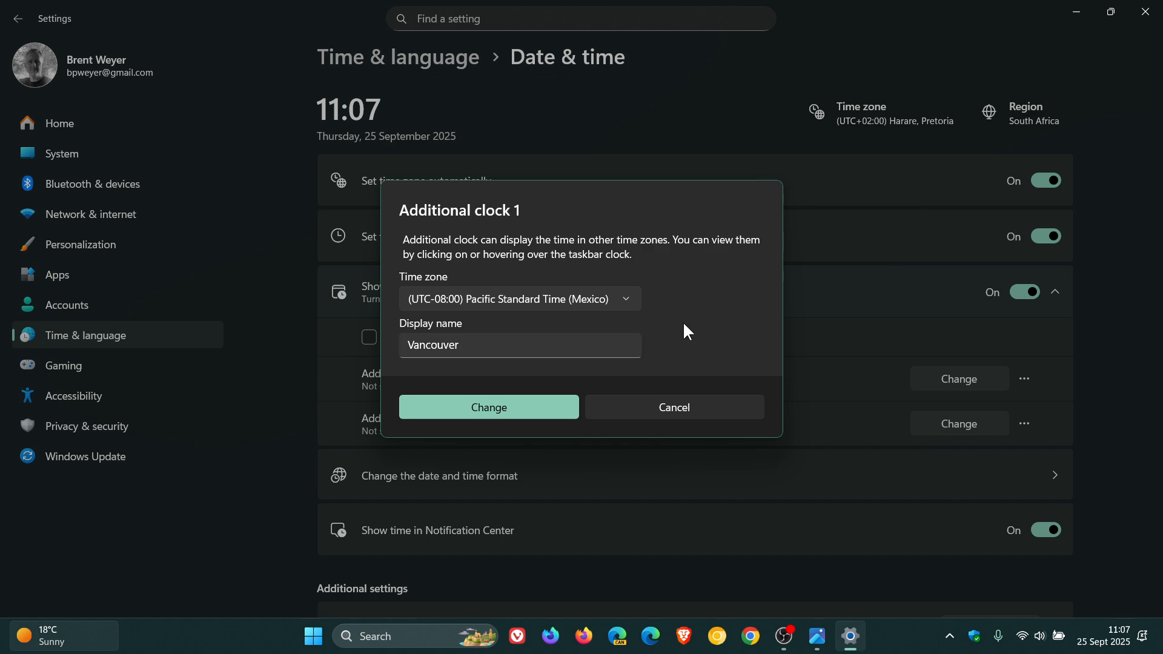
{"action": "left_click", "coordinate": [488, 408]}
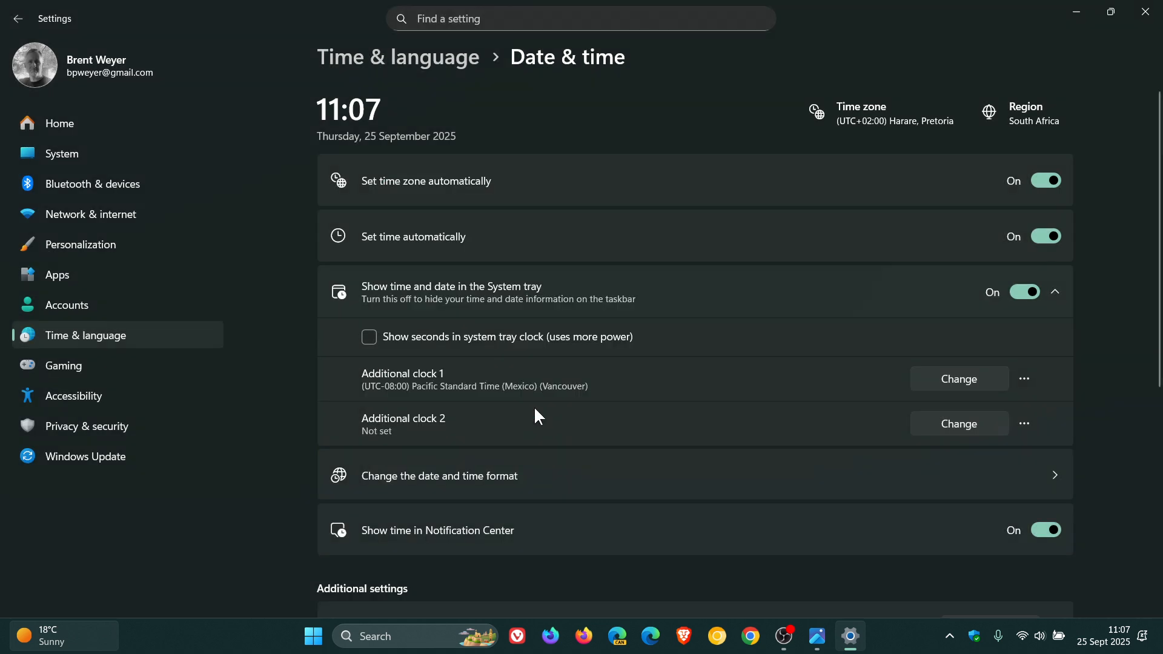
{"action": "mouse_move", "coordinate": [549, 398]}
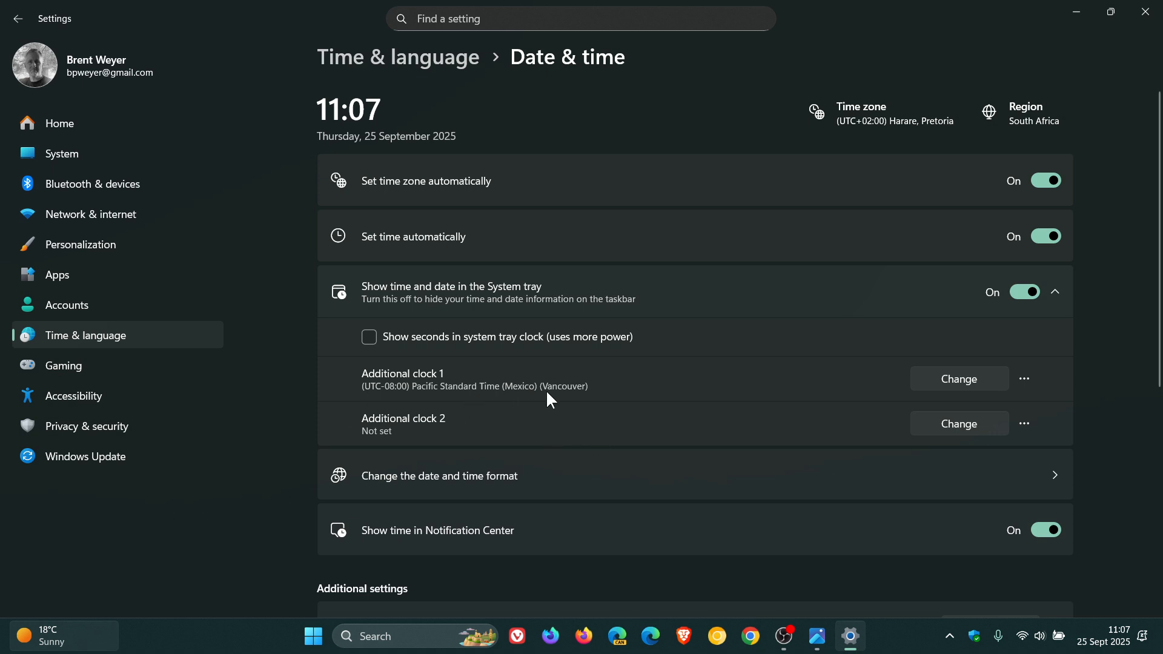
Save Additional clock 2 as (UTC+10:00) AUS Eastern Standard Time named Sydney.
{"action": "left_click", "coordinate": [958, 424]}
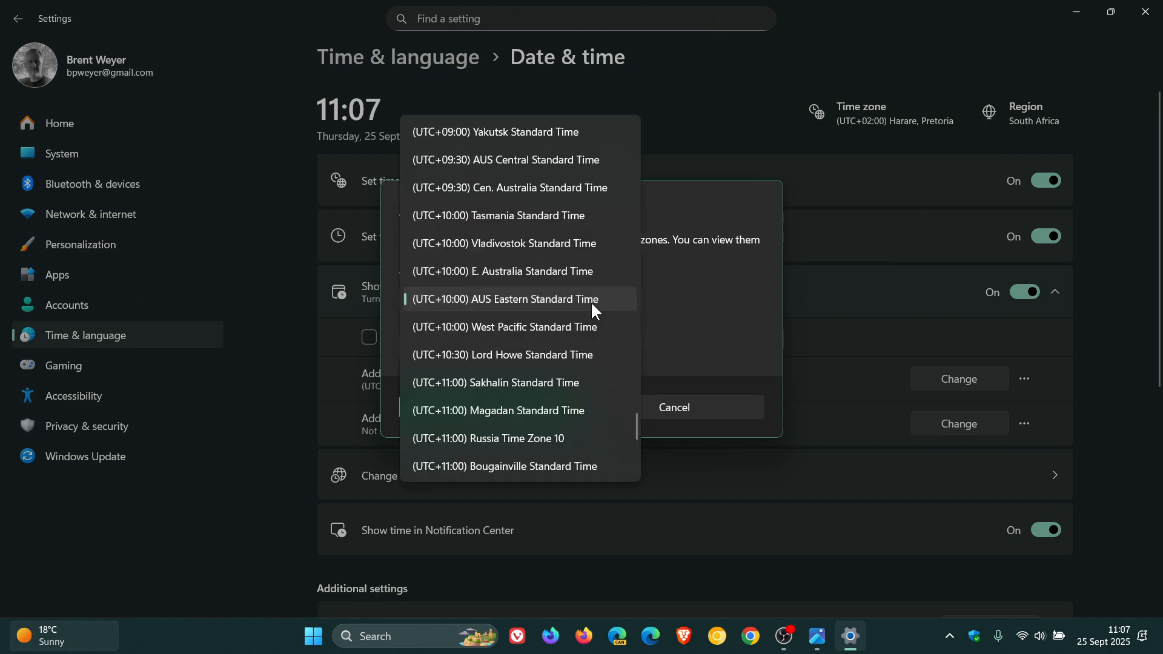
{"action": "mouse_move", "coordinate": [465, 332]}
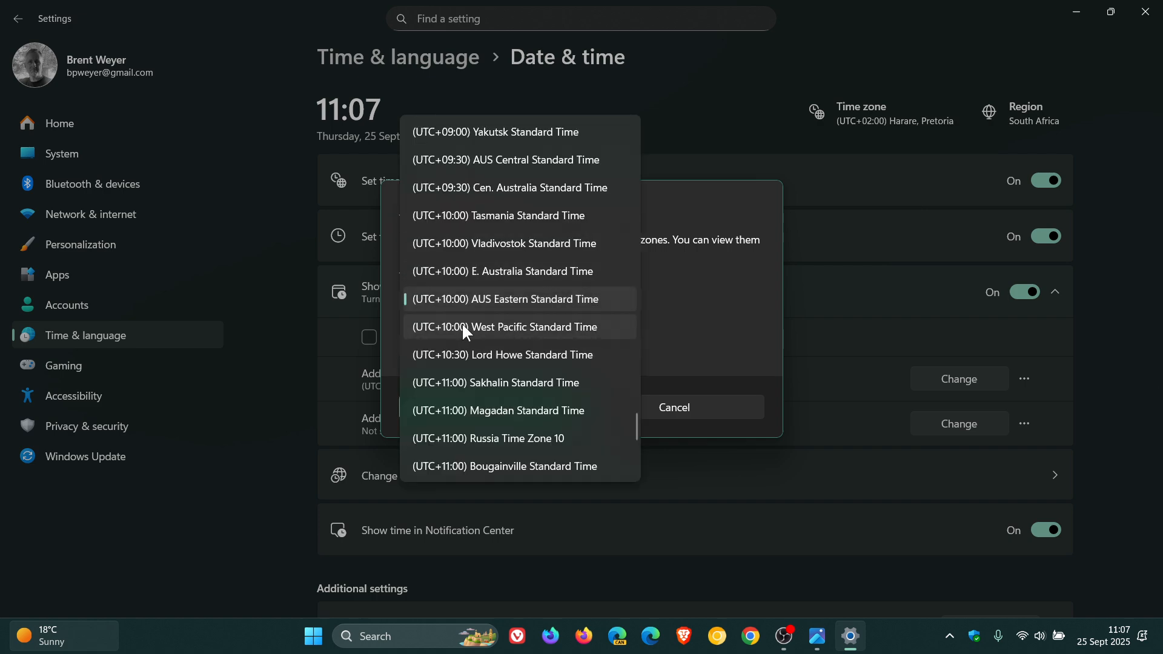
{"action": "mouse_move", "coordinate": [451, 326]}
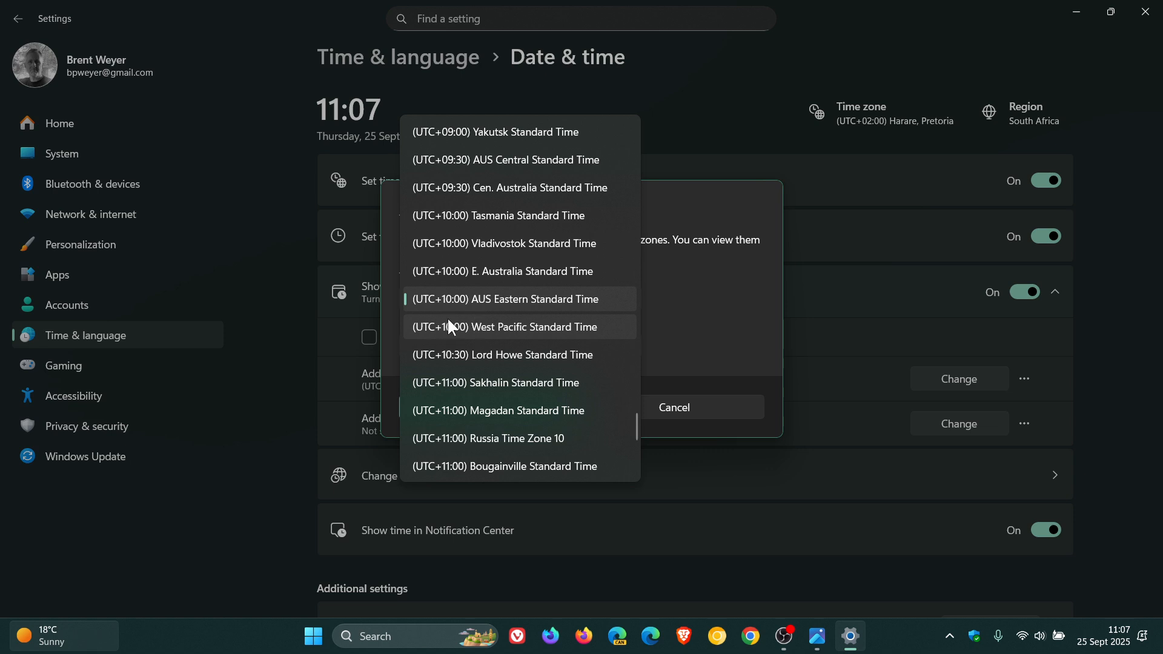
{"action": "mouse_move", "coordinate": [571, 317]}
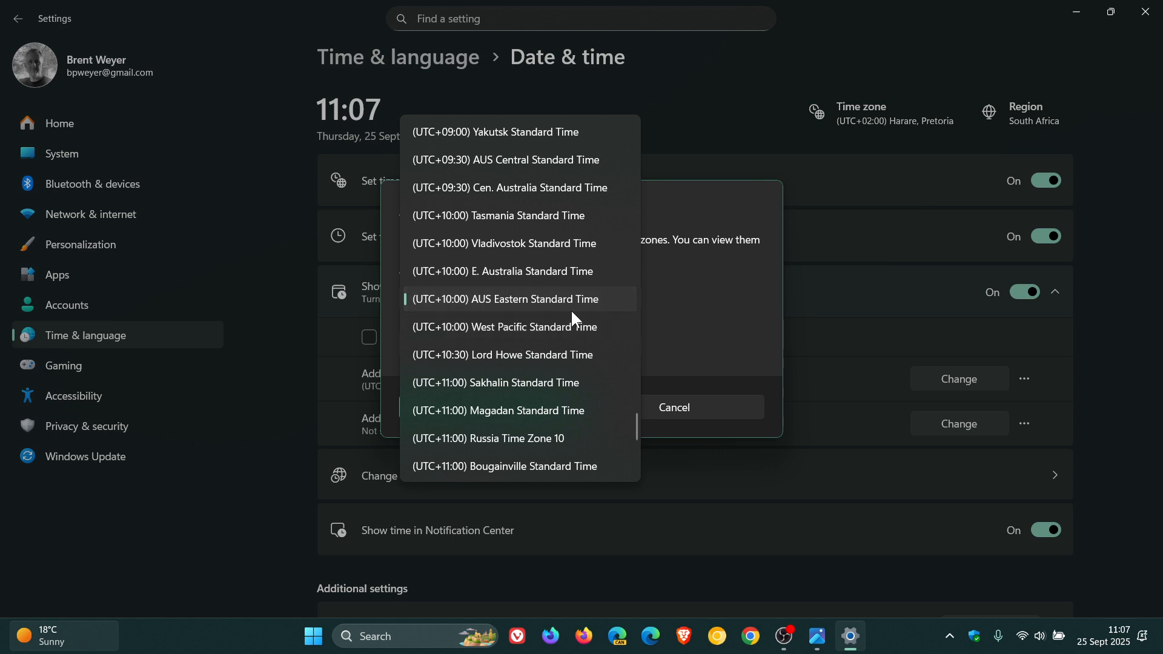
{"action": "left_click", "coordinate": [504, 299]}
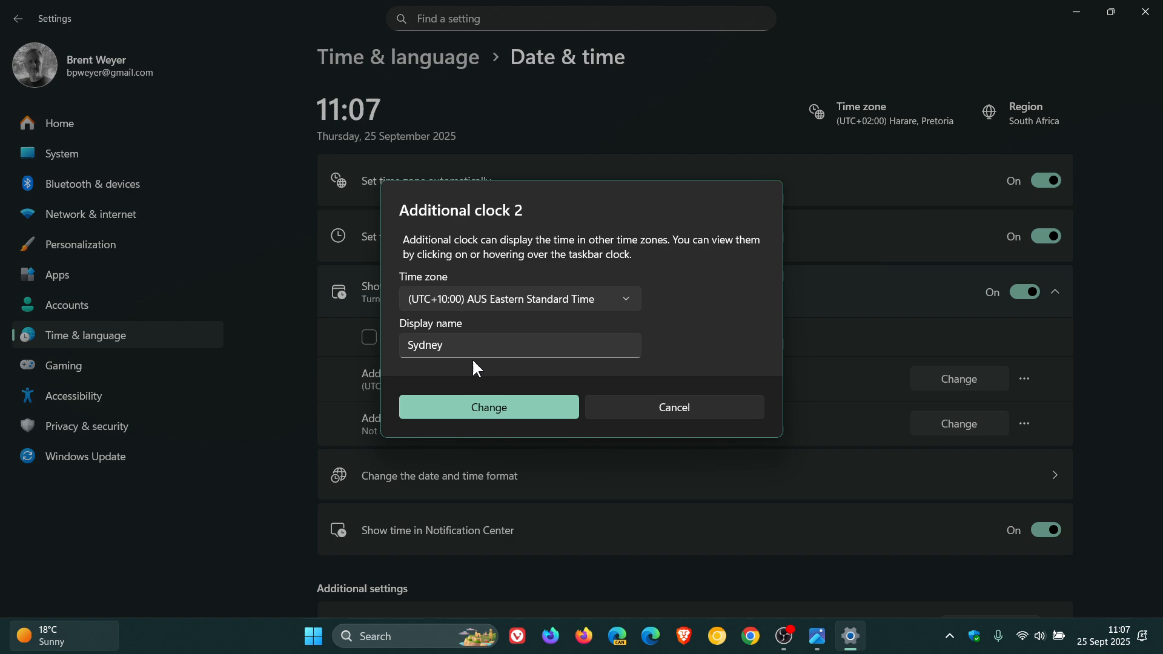
{"action": "left_click", "coordinate": [489, 407]}
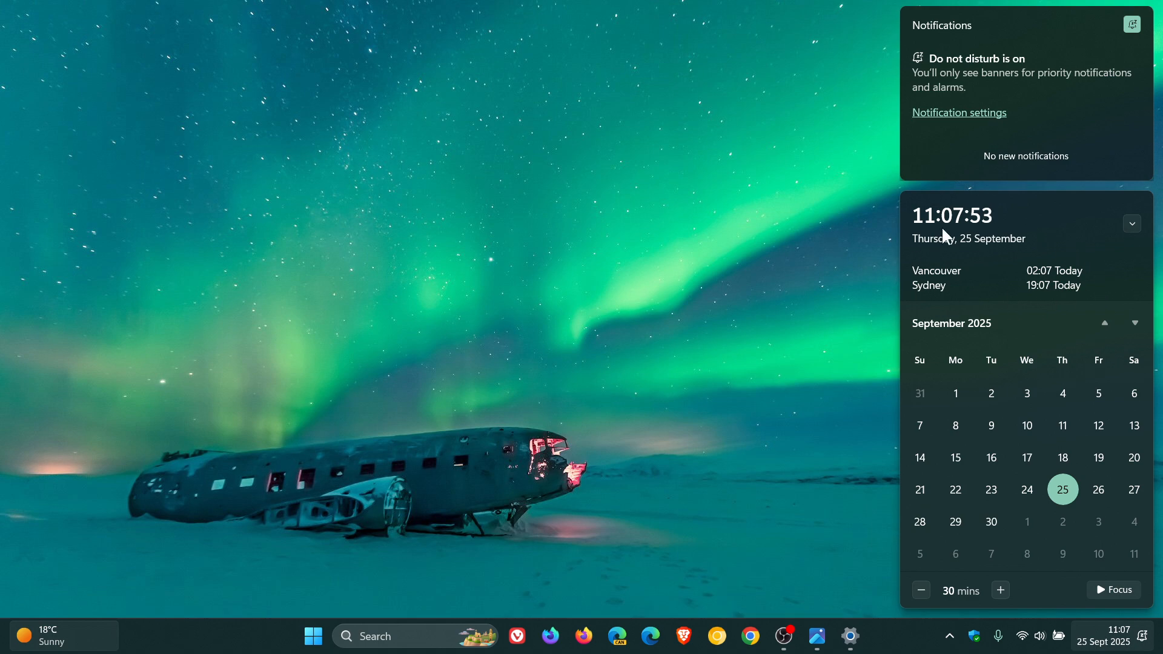
{"action": "mouse_move", "coordinate": [946, 308]}
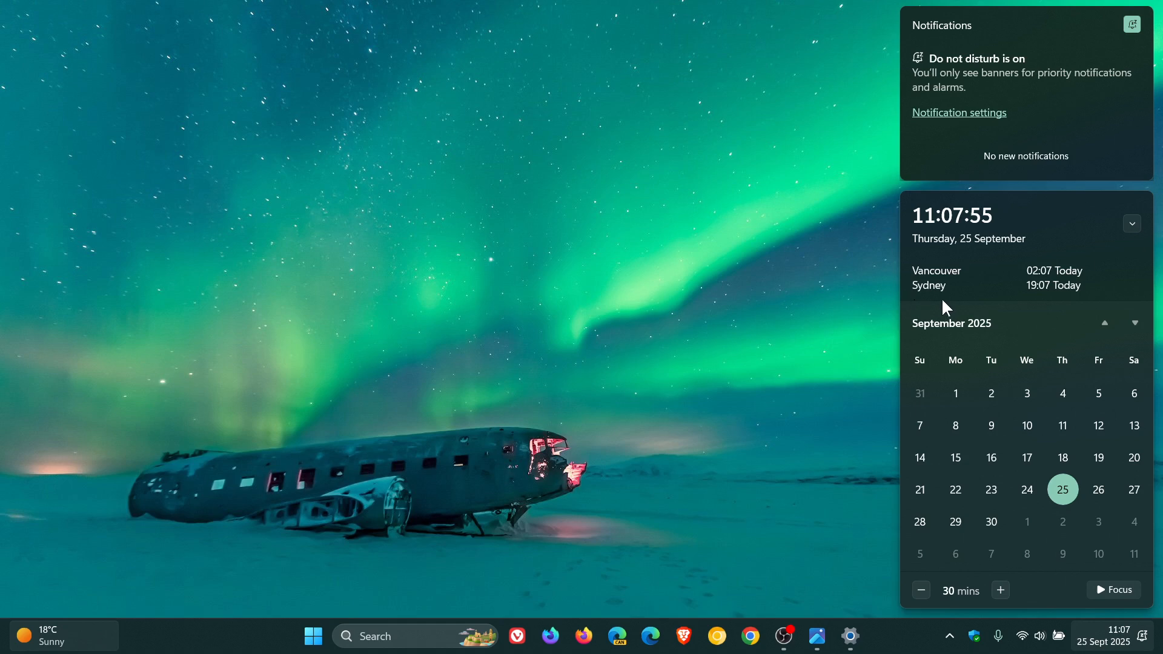
{"action": "mouse_move", "coordinate": [955, 253]}
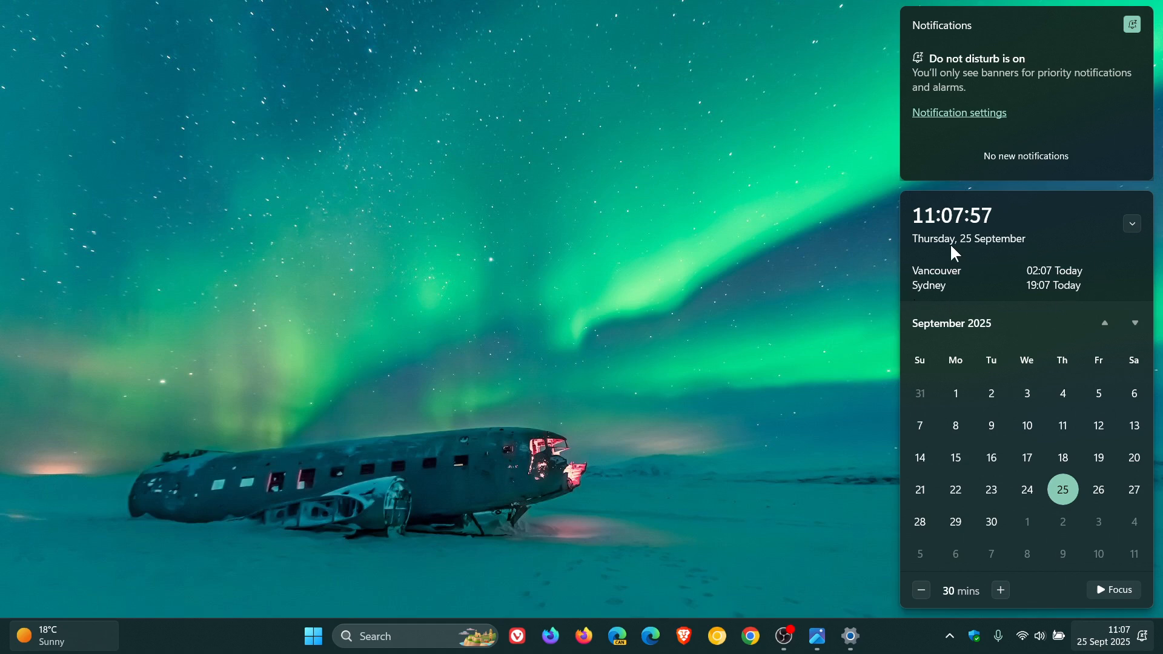
{"action": "mouse_move", "coordinate": [1100, 290]}
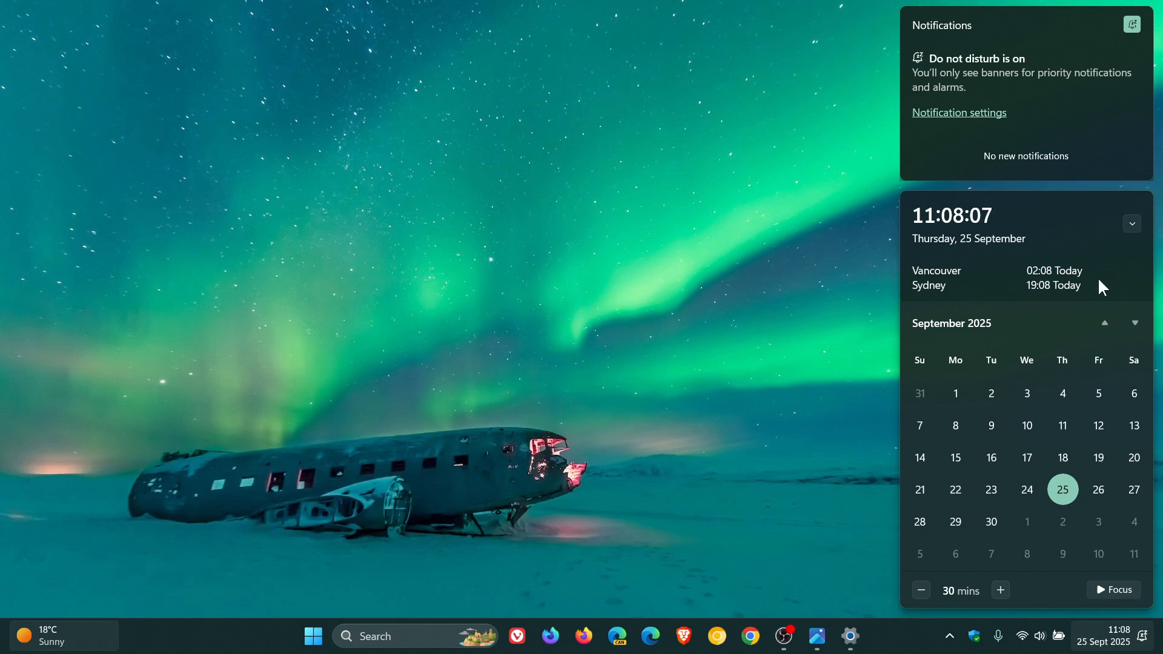
Dismiss the calendar flyout after confirming the Vancouver and Sydney clocks.
{"action": "left_click", "coordinate": [850, 636]}
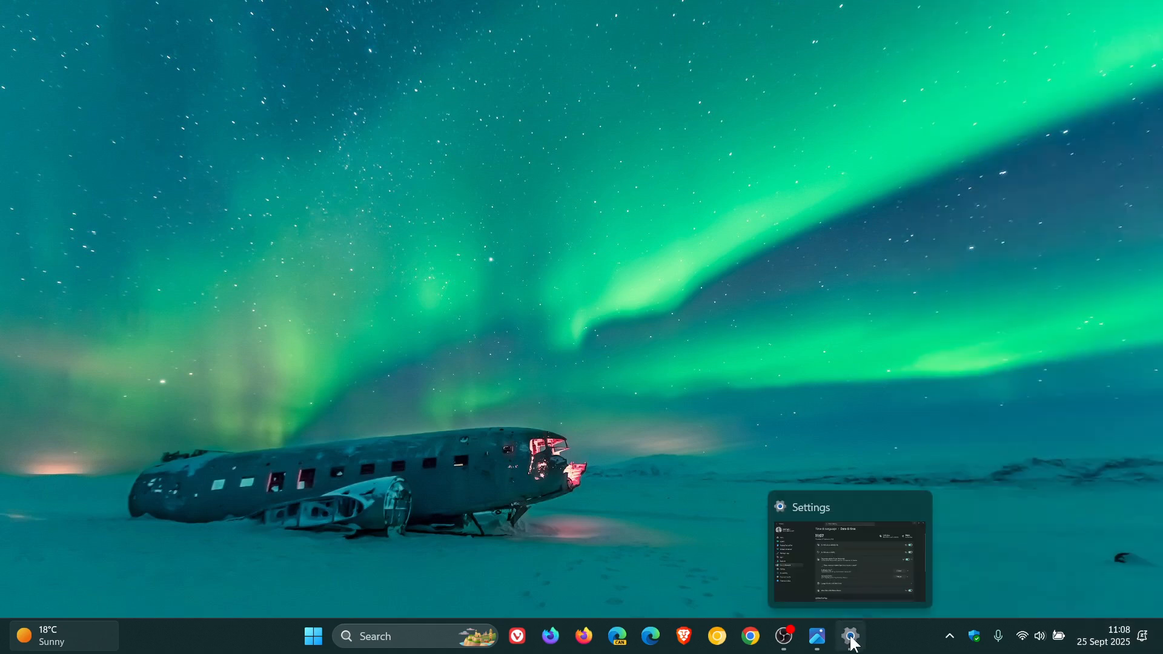
Return to Date & time settings and reset both the Vancouver and Sydney additional clocks.
{"action": "left_click", "coordinate": [850, 636]}
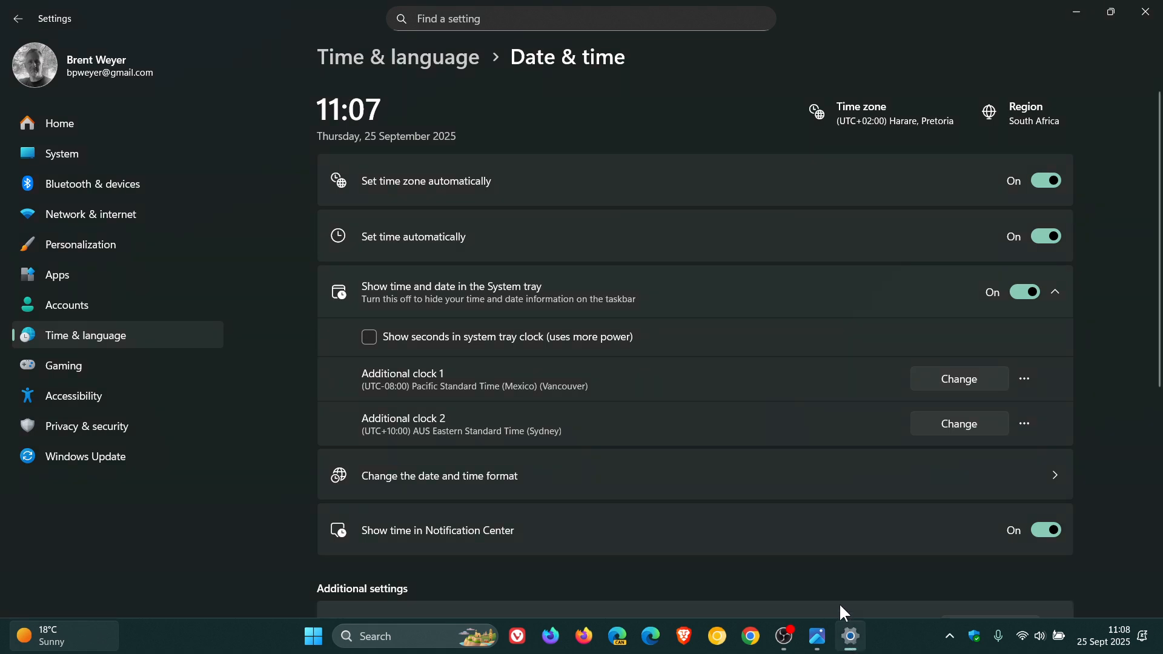
{"action": "mouse_move", "coordinate": [726, 450]}
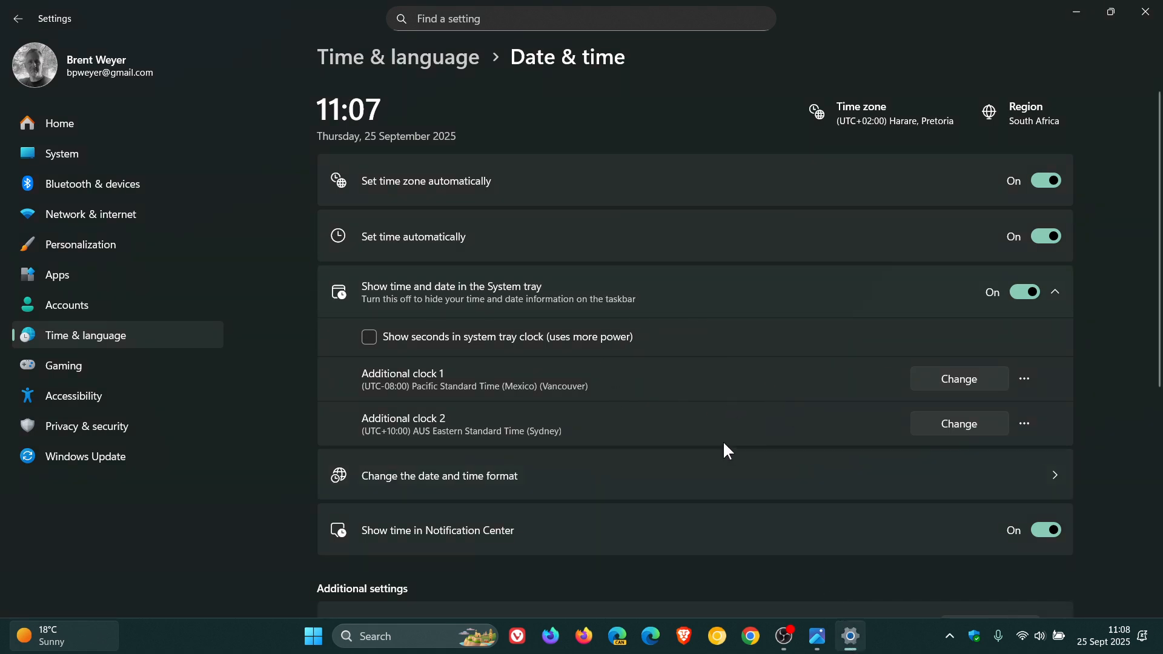
{"action": "left_click", "coordinate": [1025, 378]}
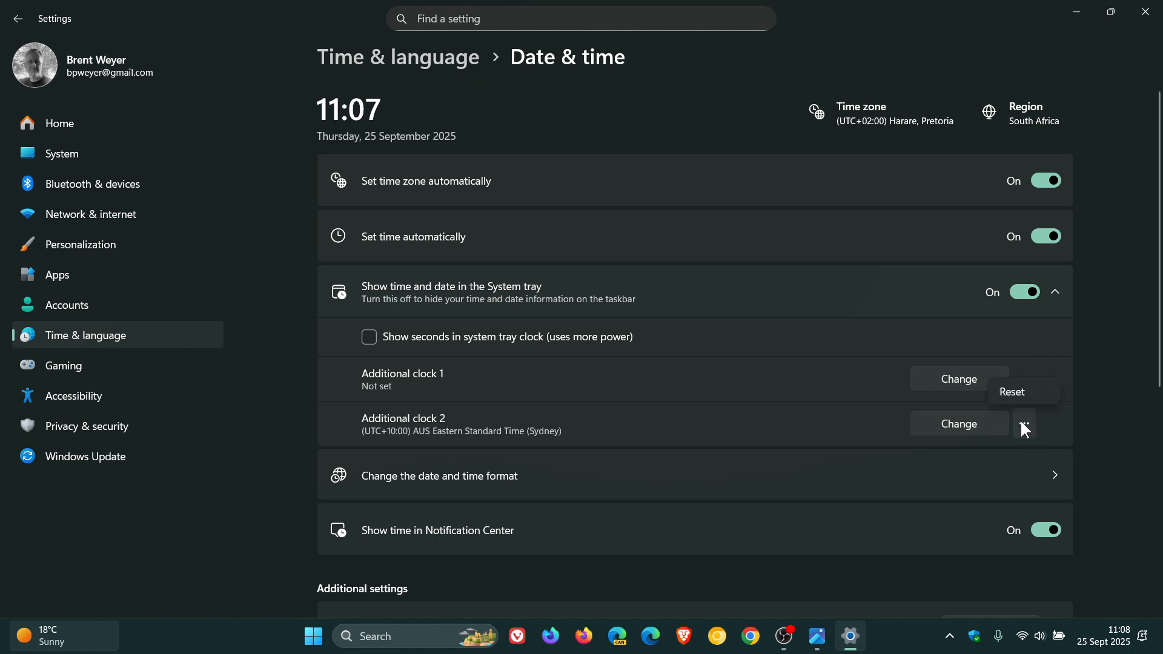
{"action": "left_click", "coordinate": [1011, 391]}
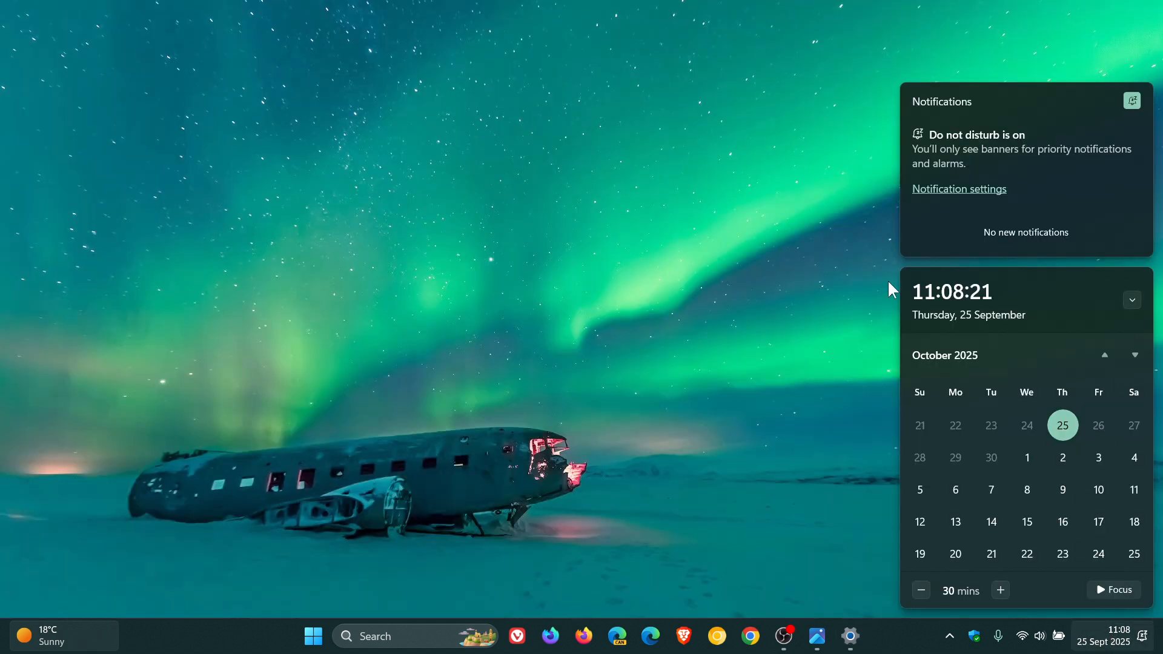
Close the calendar flyout after confirming only the local time remains.
{"action": "left_click", "coordinate": [778, 189]}
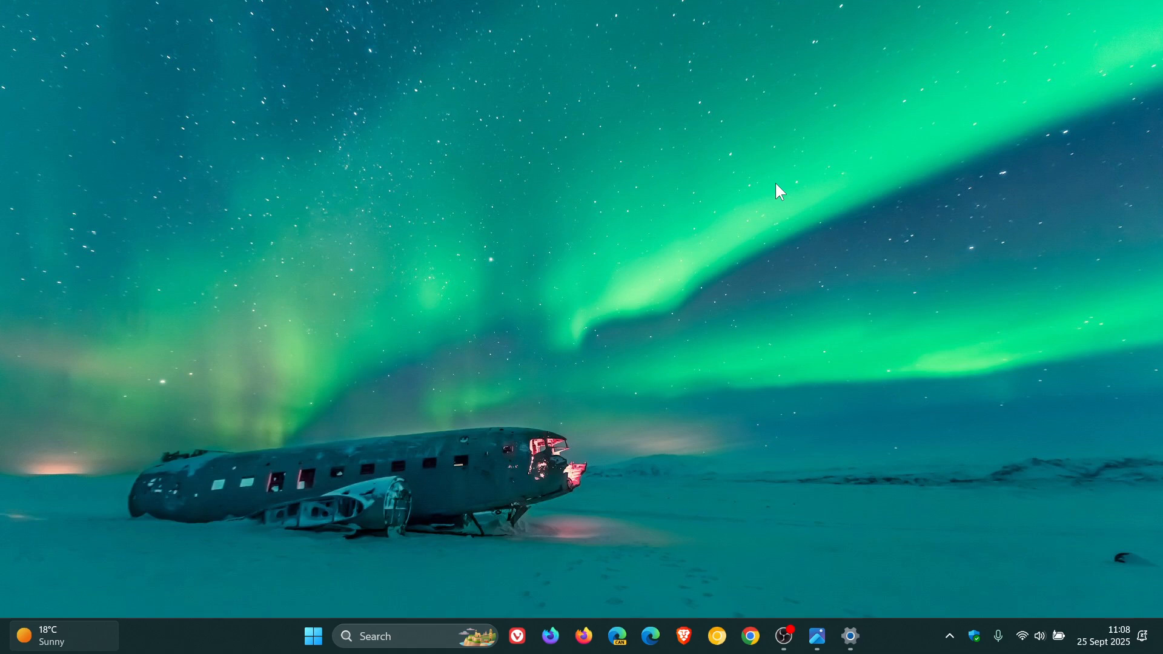
{"action": "mouse_move", "coordinate": [853, 326]}
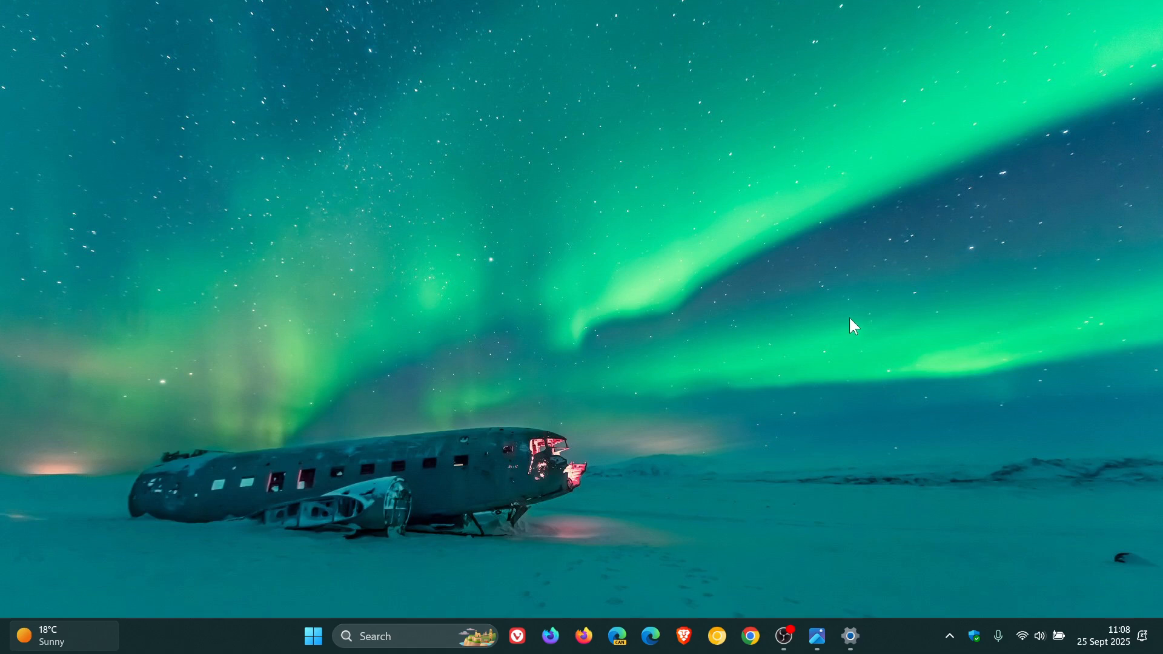